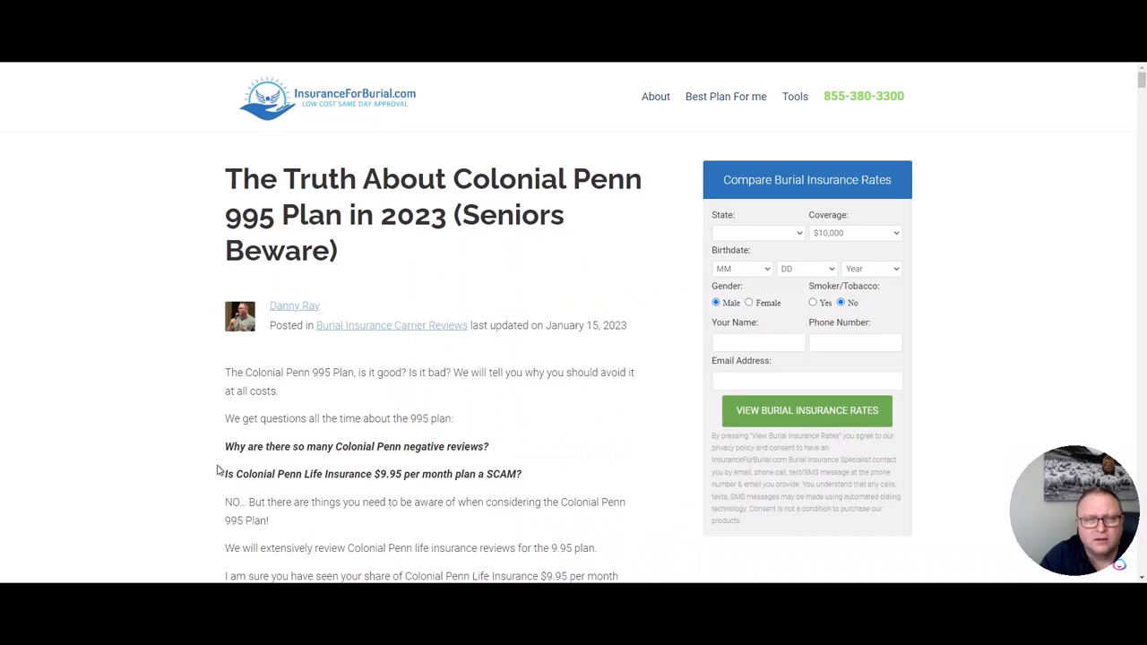
Scroll the Colonial Penn 995 Plan article down to the '995 Plan VS. Best Rates Comparison' heading
scroll("down", 3)
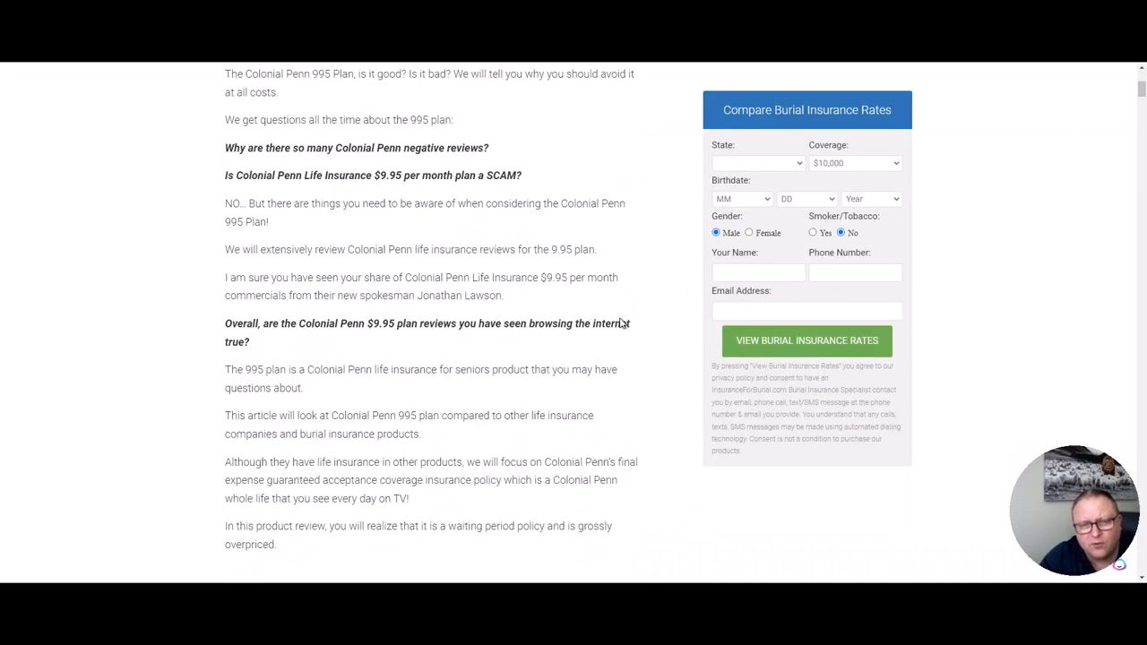
scroll("down", 3)
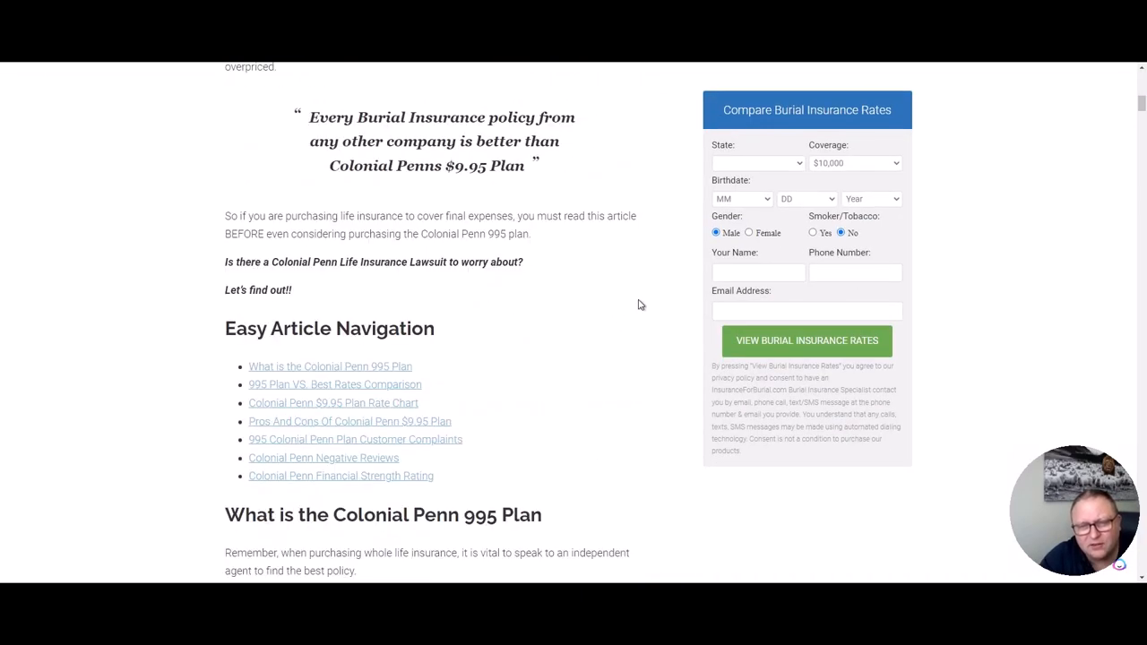
scroll("down", 3)
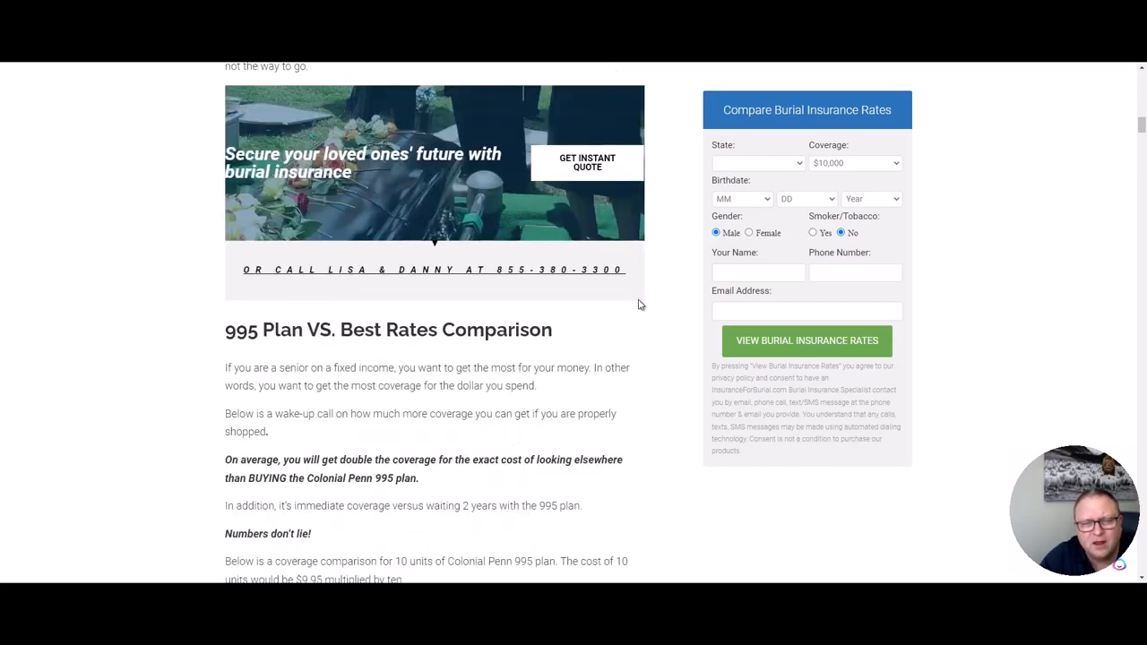
scroll("down", 3)
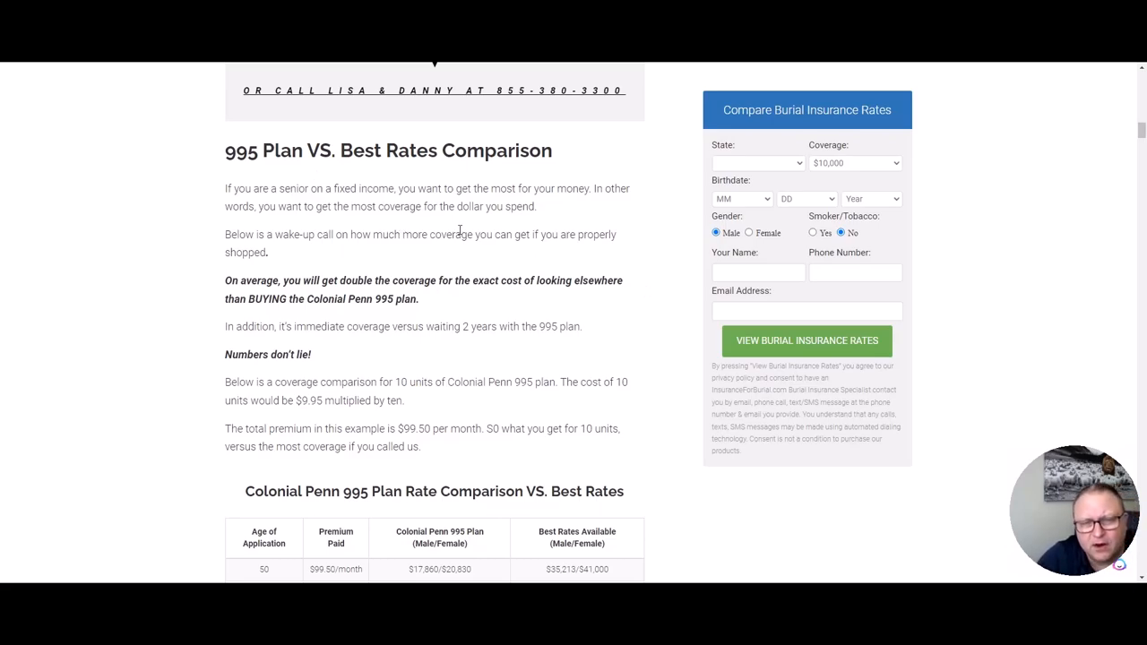
Highlight the age-50 Colonial Penn and best-rates coverage amounts, then the age-70 Colonial Penn amount in the comparison table
scroll("down", 3)
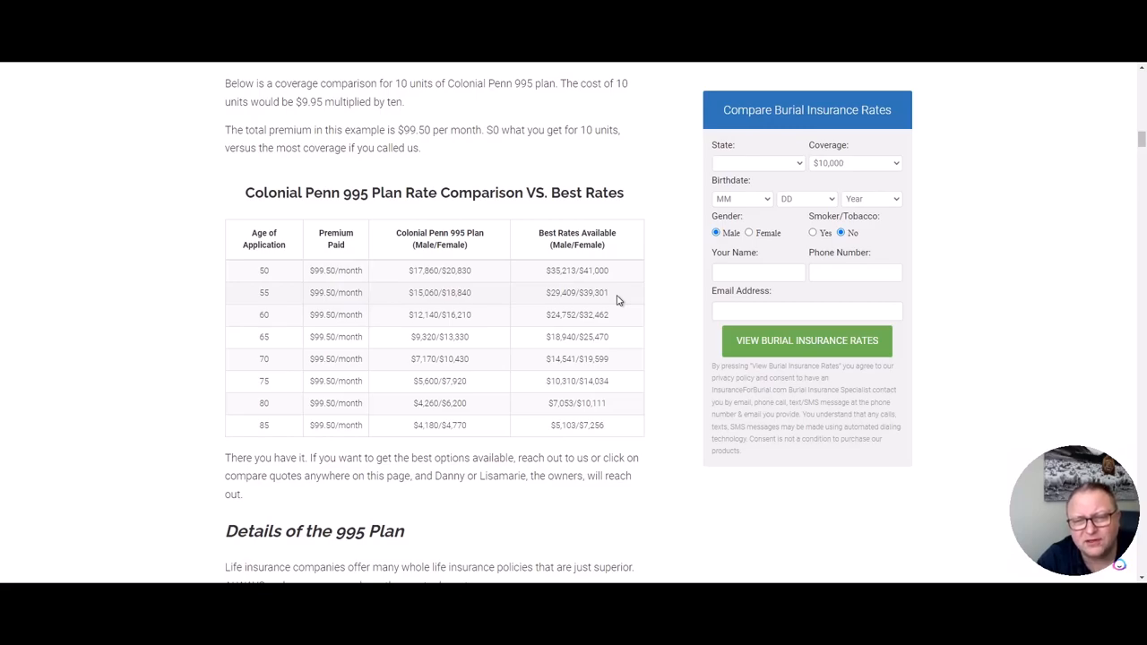
mouse_move(444, 316)
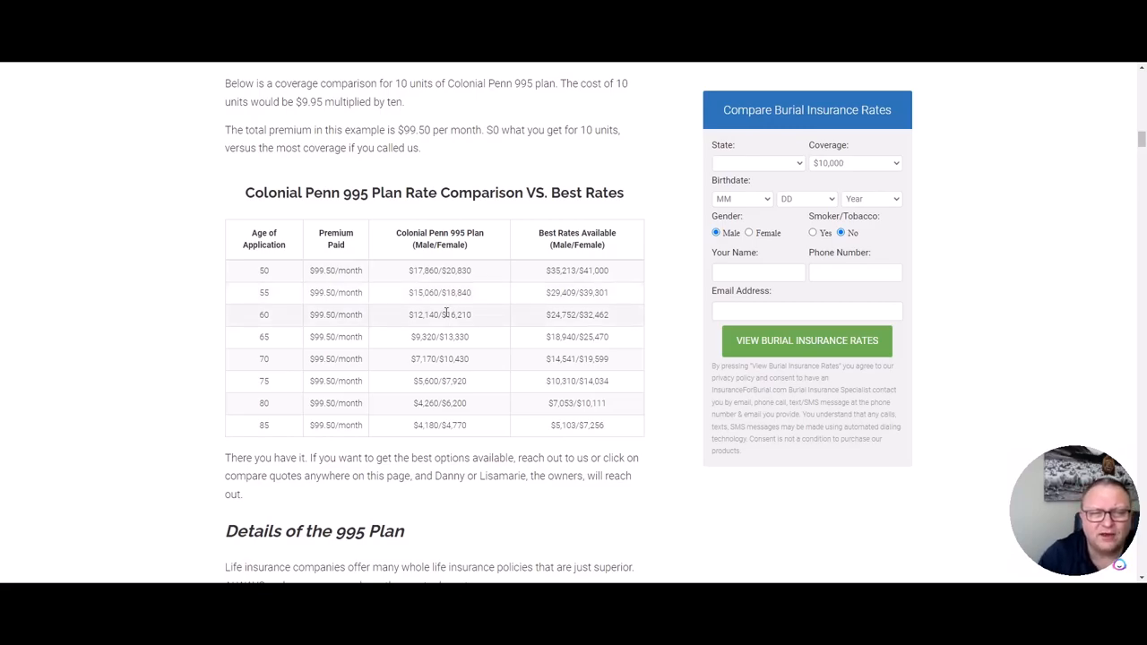
mouse_move(527, 387)
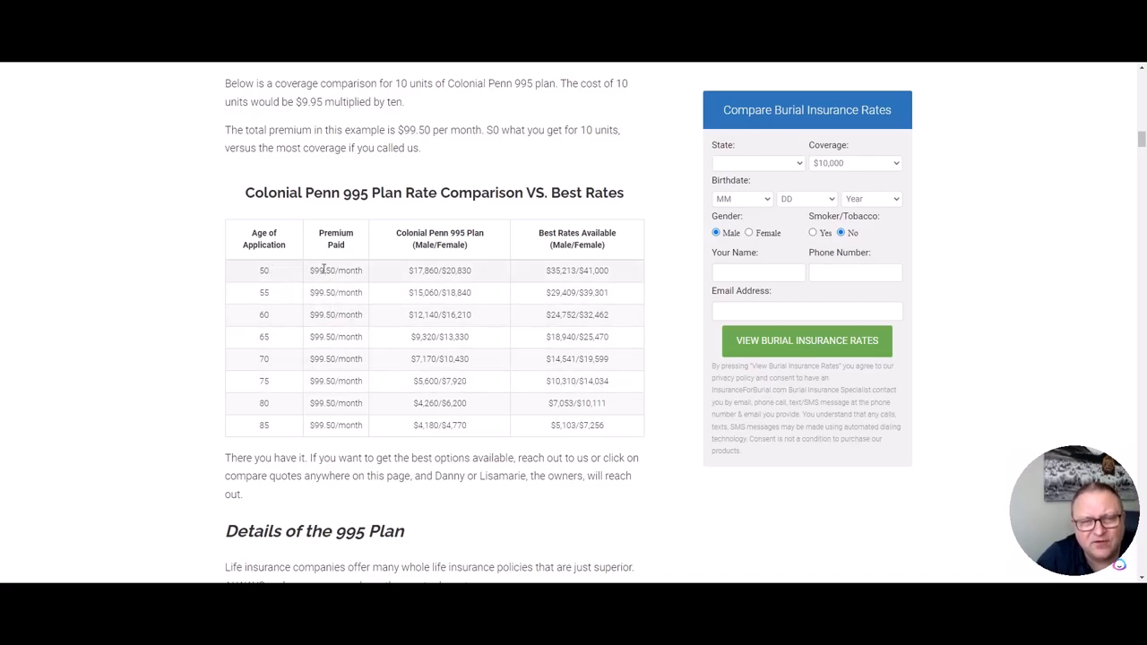
mouse_move(344, 278)
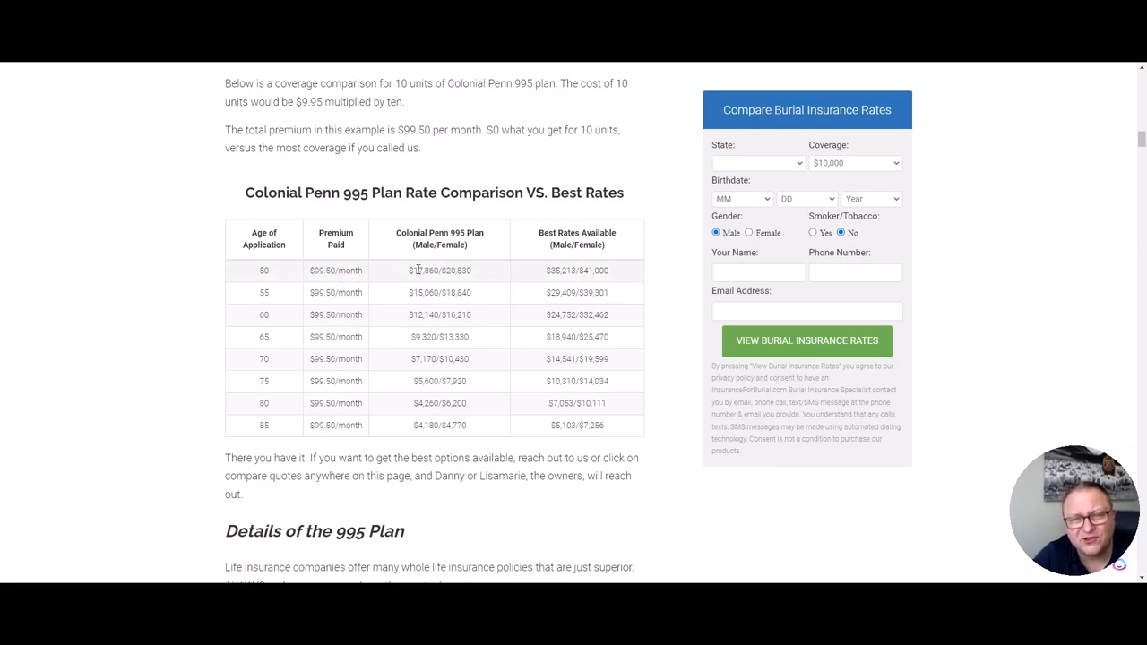
double_click(416, 271)
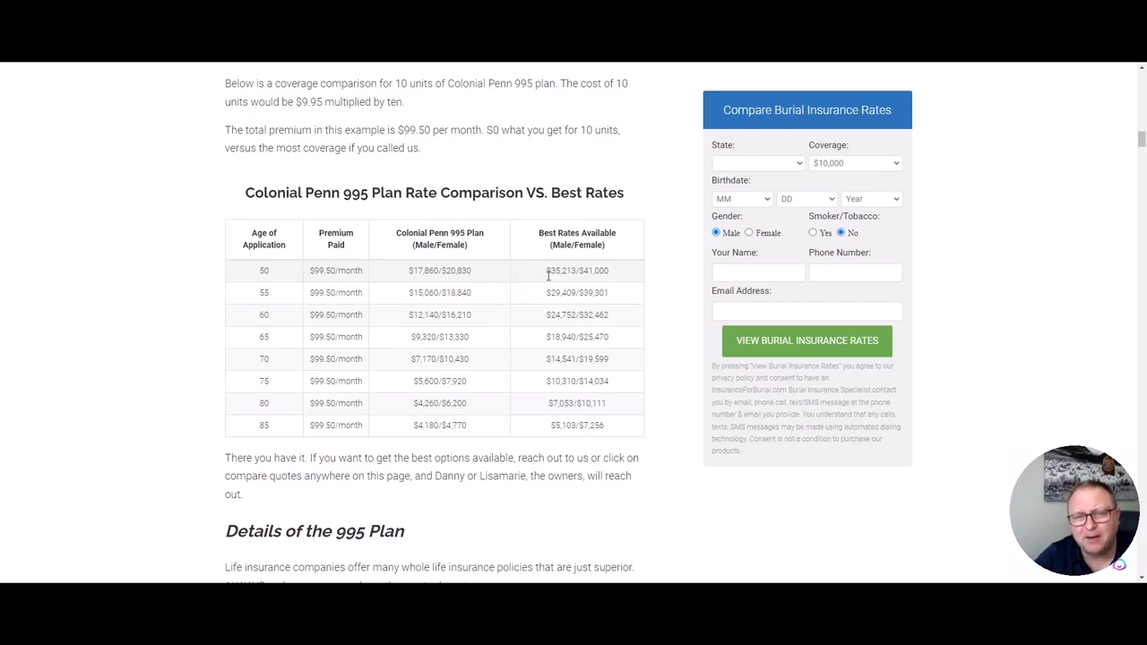
double_click(550, 270)
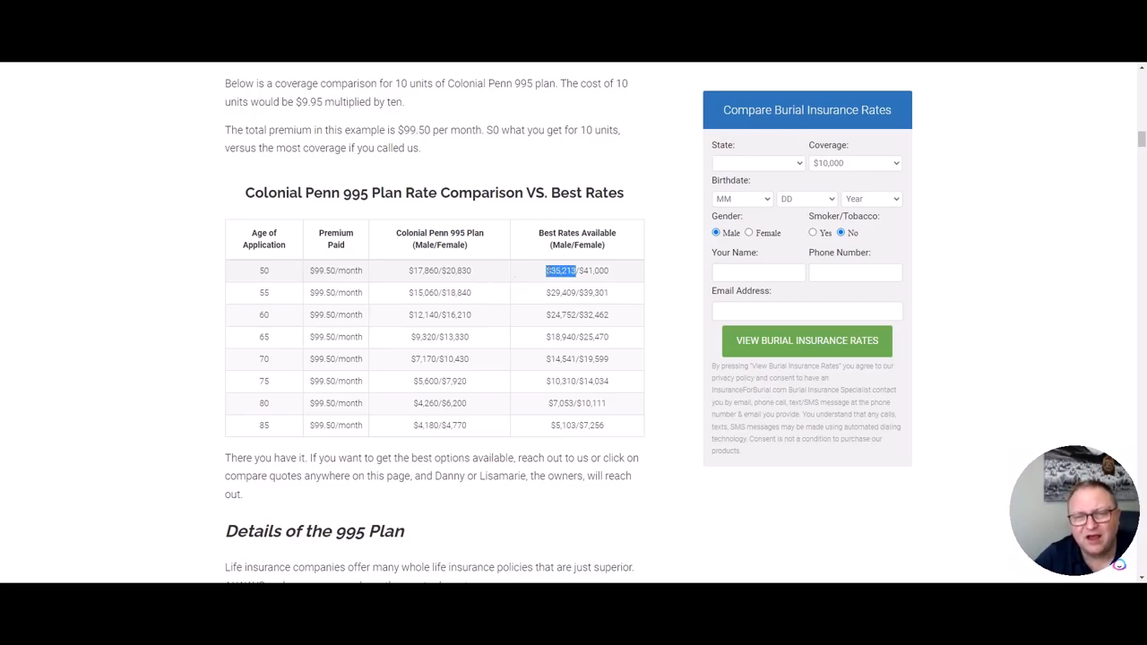
left_click(541, 273)
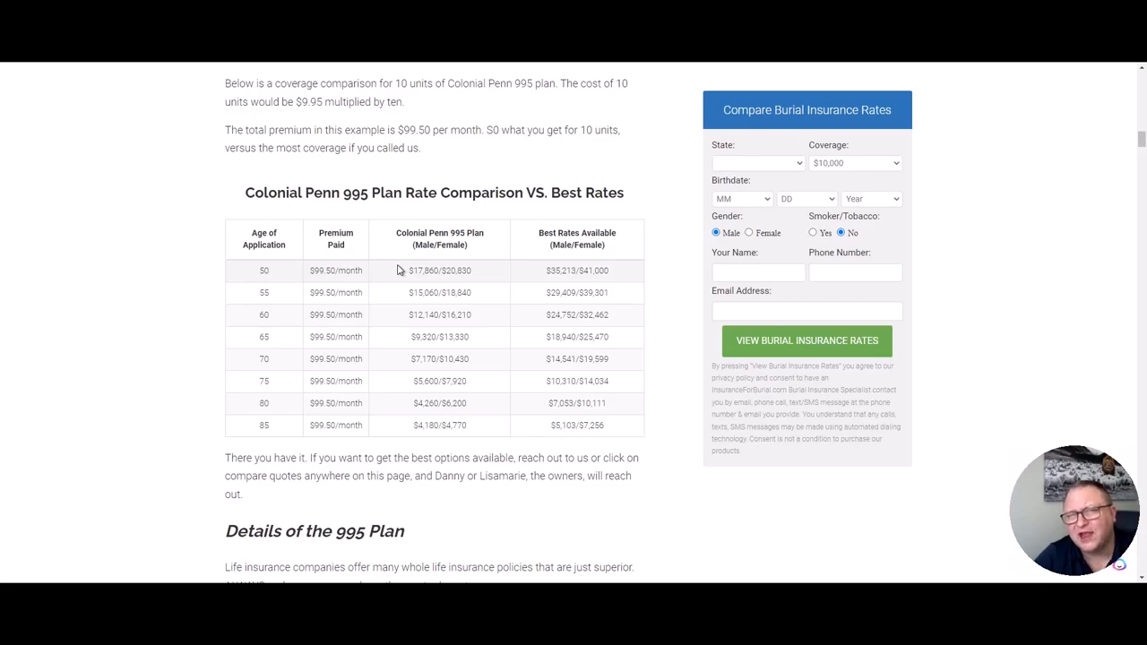
mouse_move(459, 271)
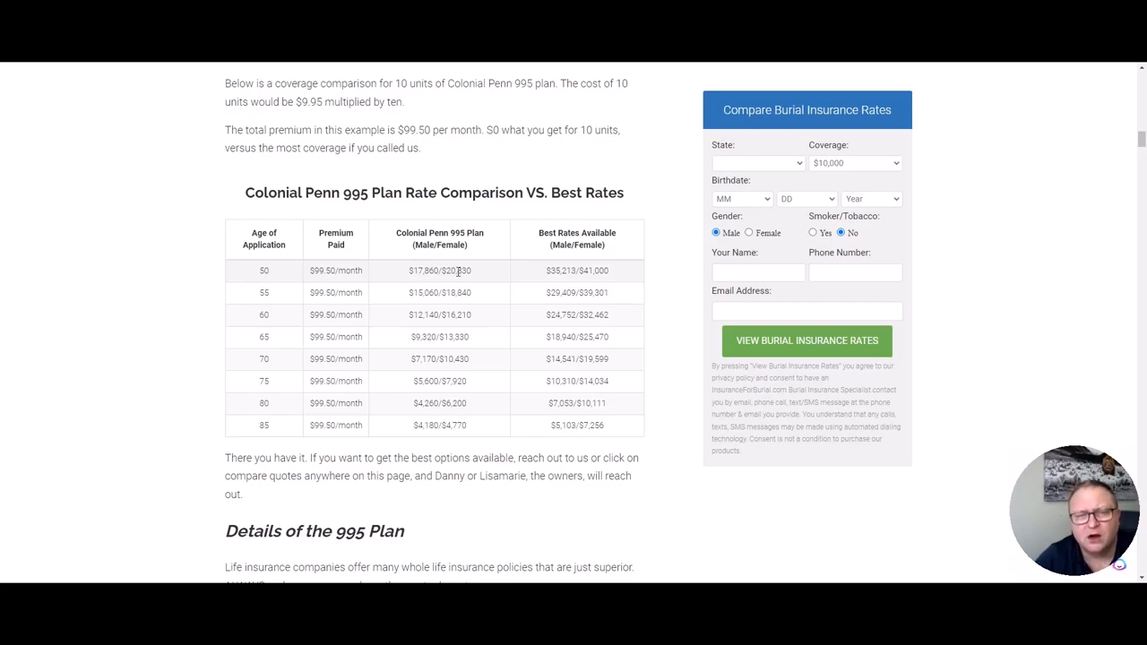
mouse_move(280, 362)
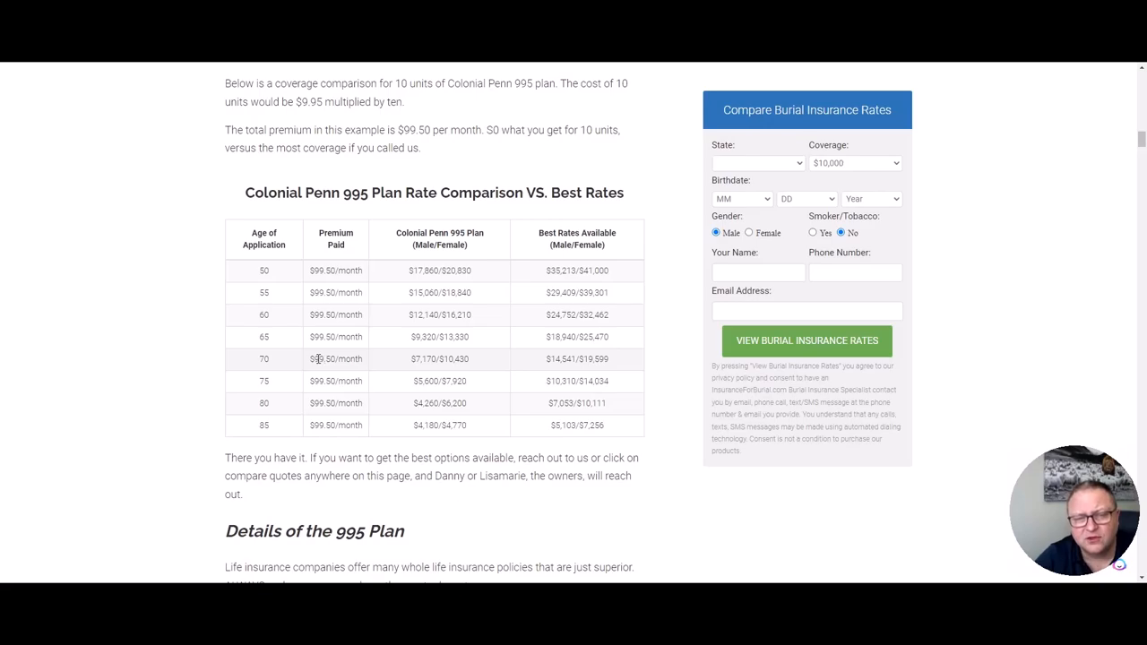
mouse_move(361, 359)
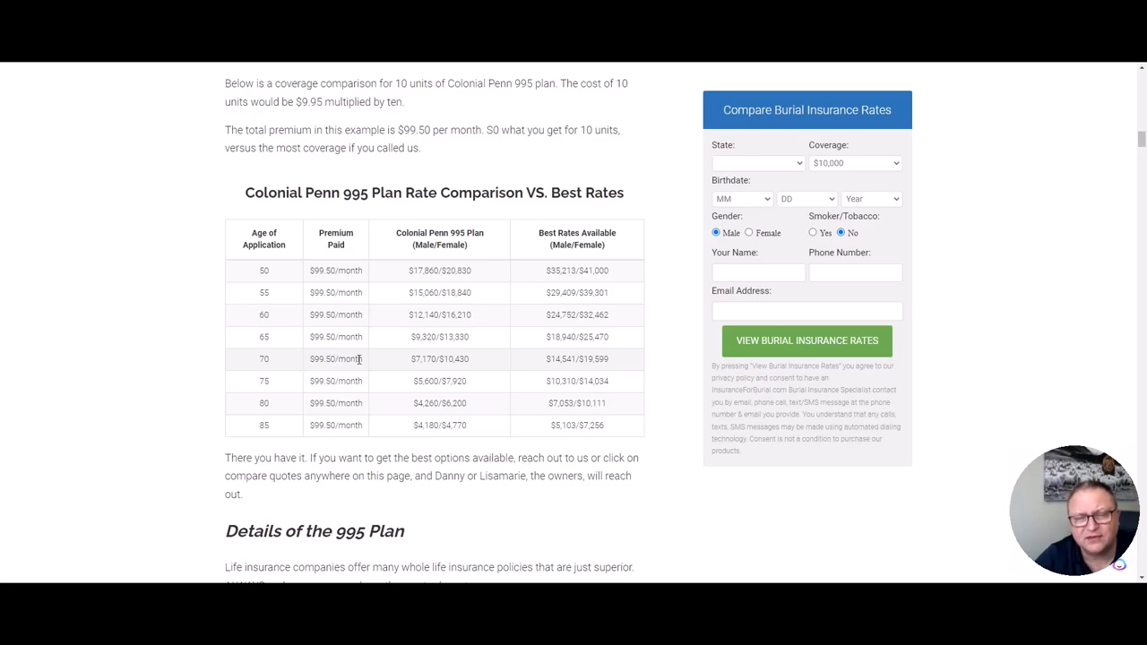
double_click(416, 359)
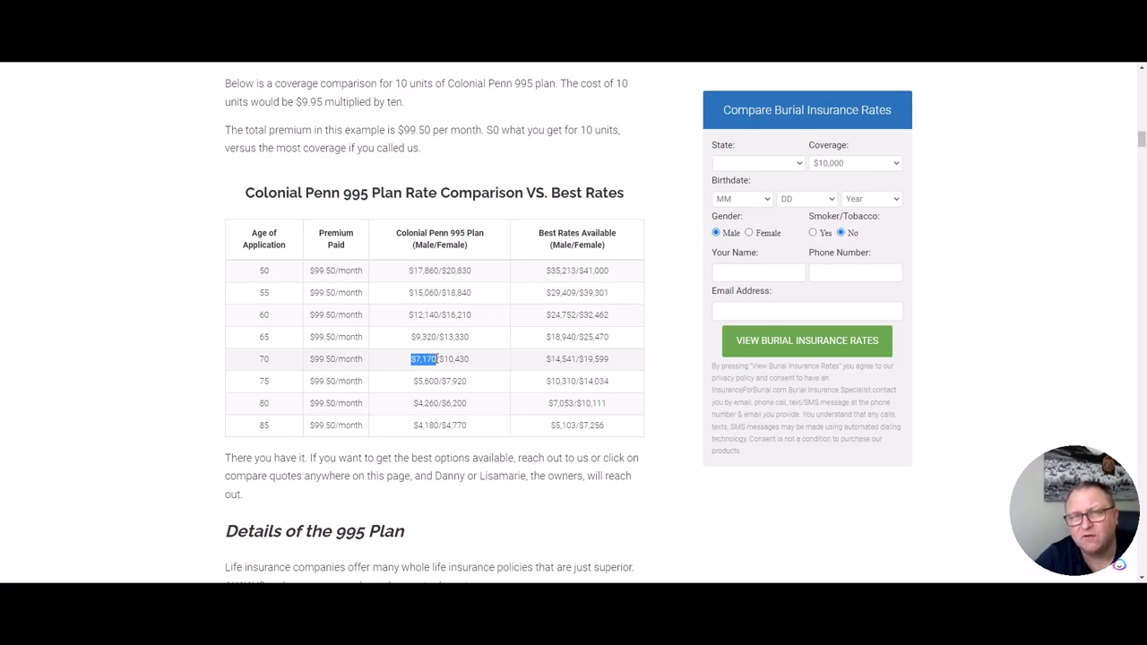
mouse_move(498, 364)
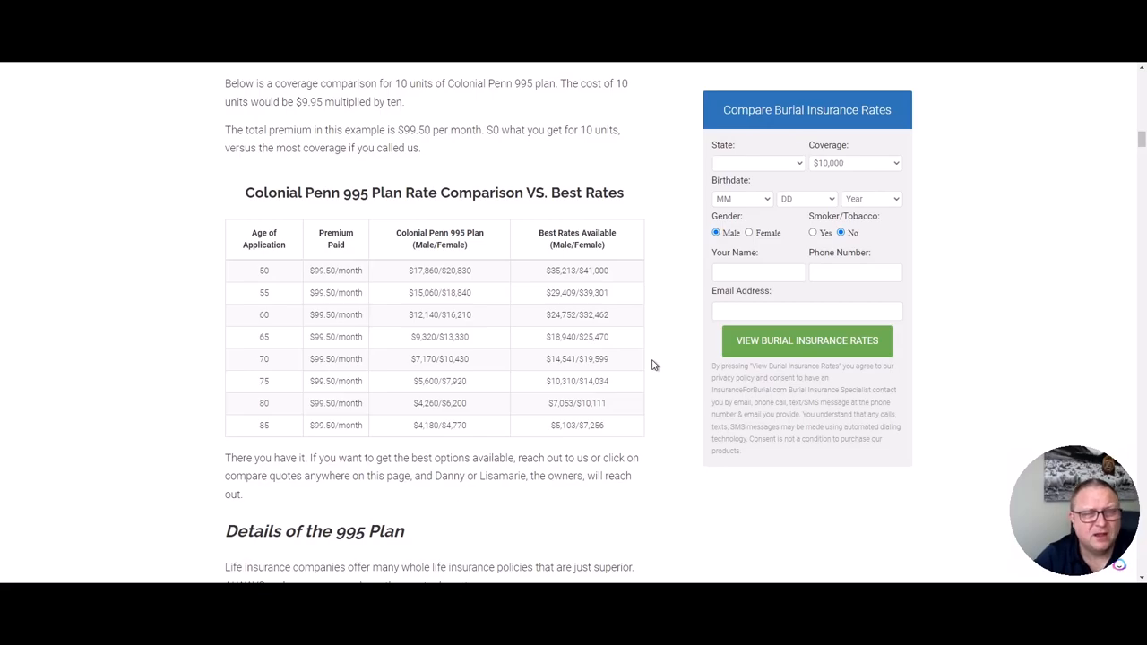
Reach the 'How Much Is Colonial Penn $9.95 Per Unit' table and highlight the age-65 male coverage amount
scroll("down", 3)
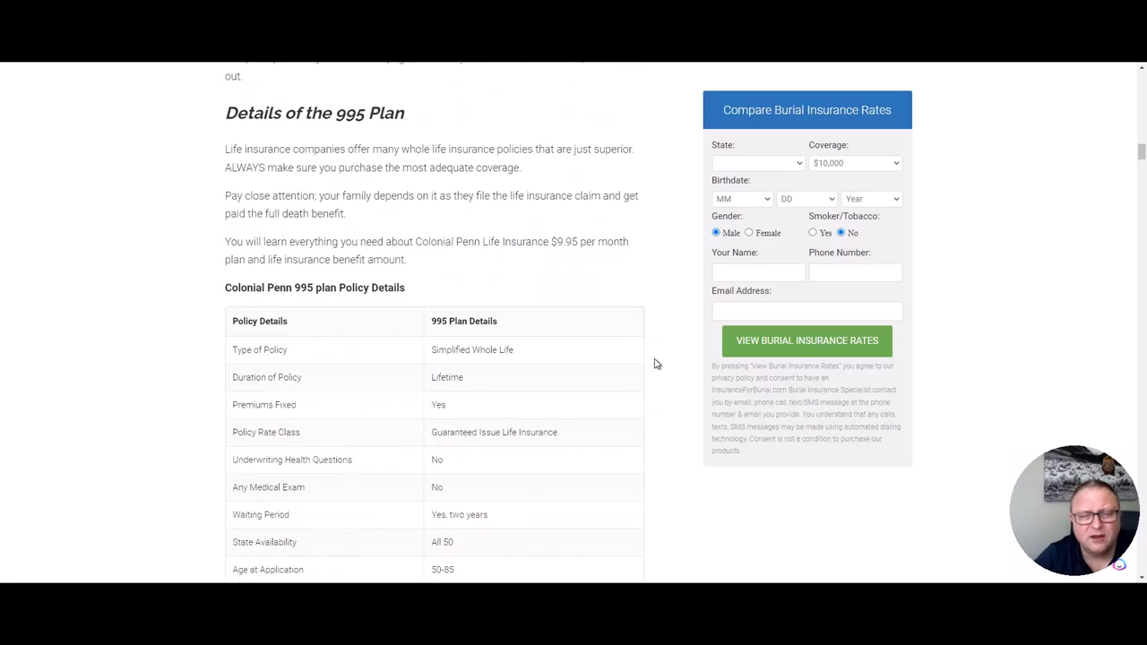
scroll("down", 3)
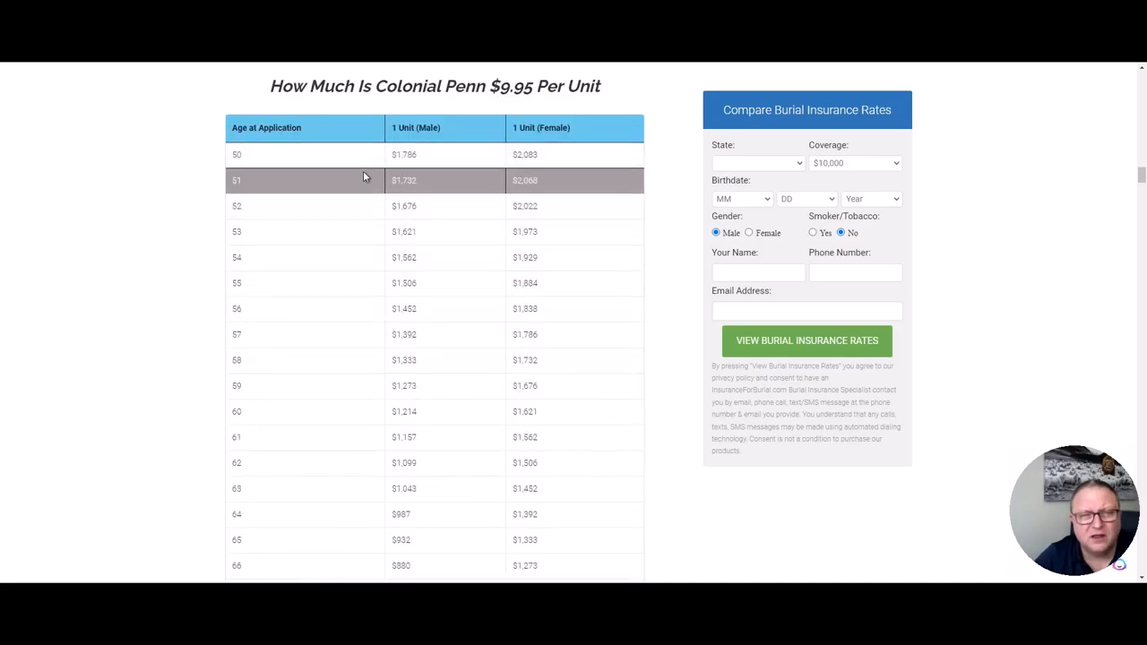
mouse_move(263, 158)
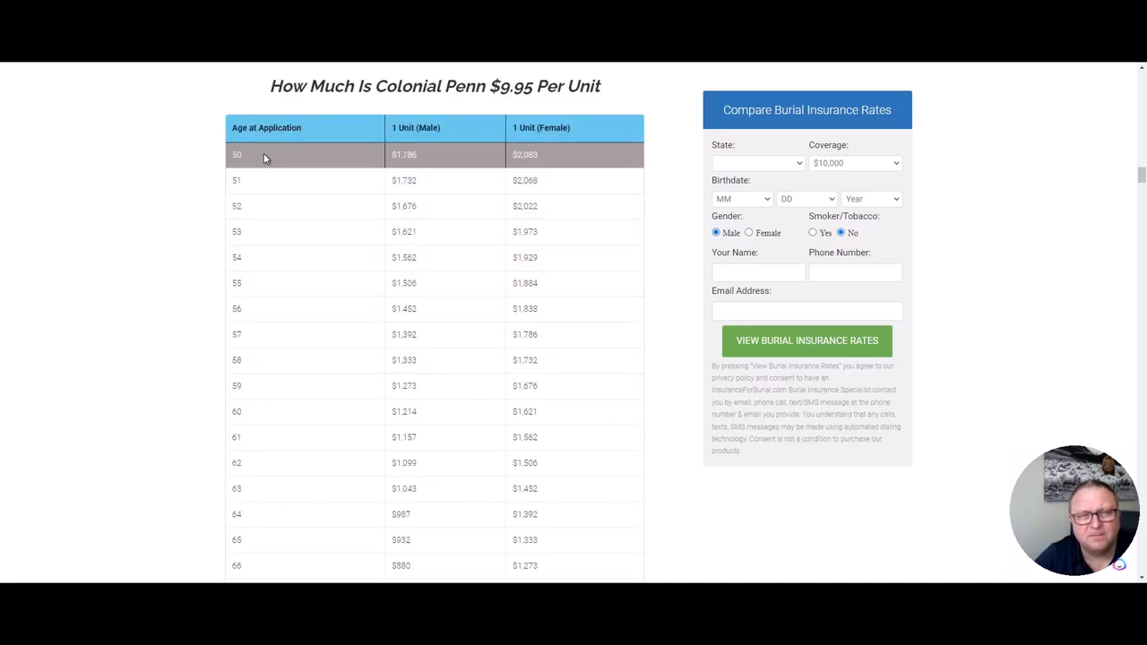
mouse_move(251, 160)
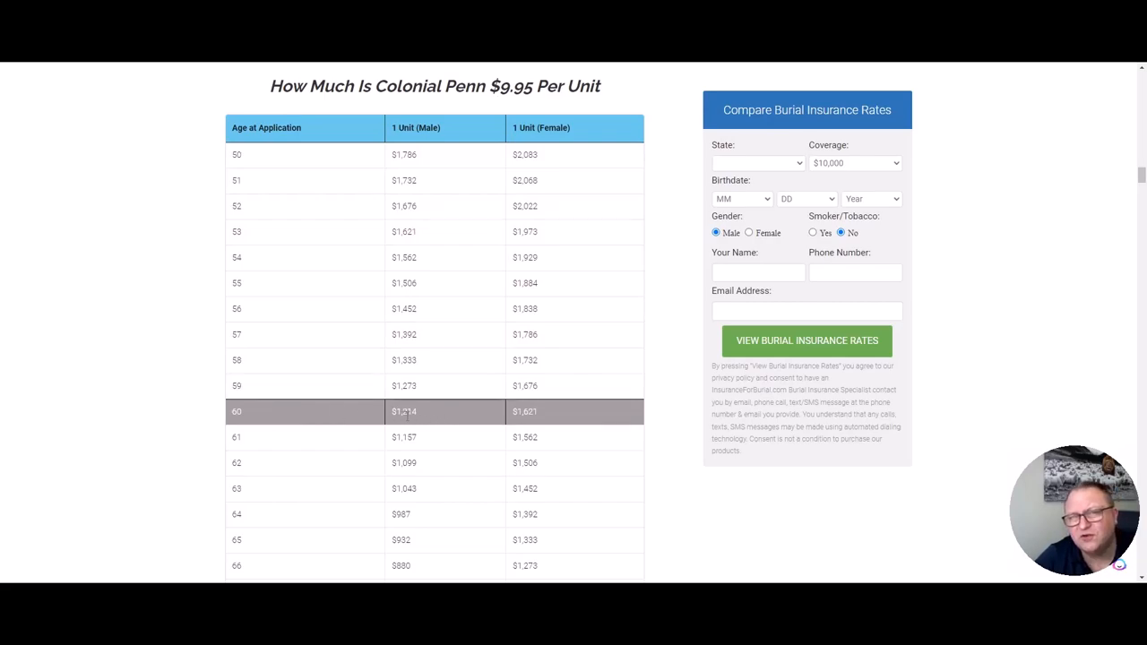
mouse_move(474, 361)
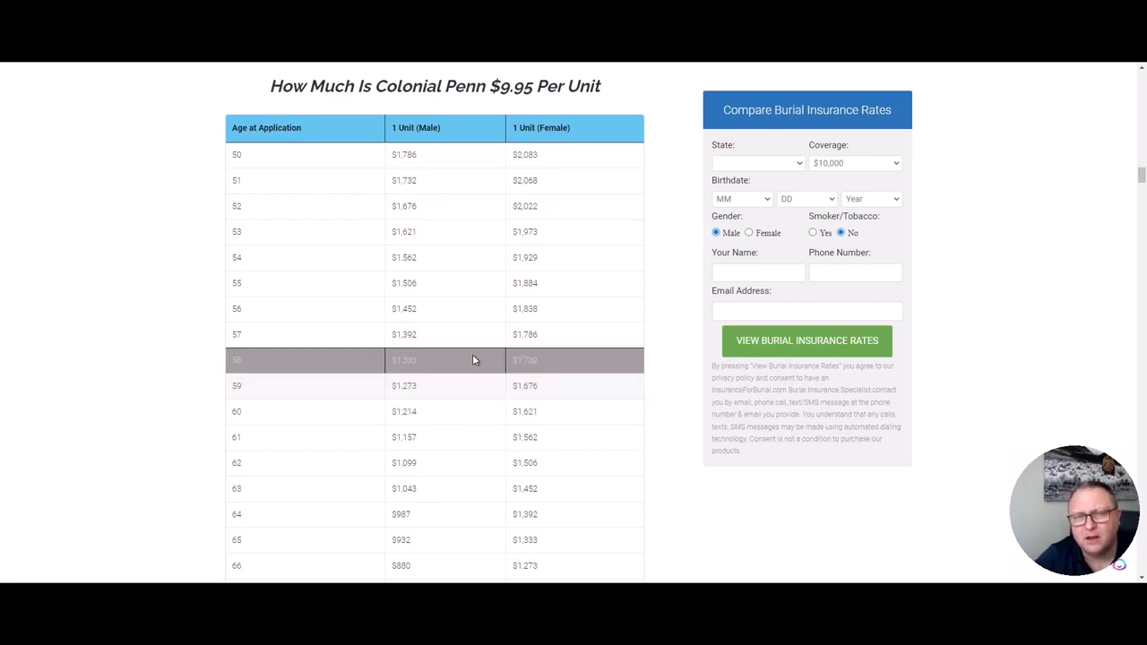
mouse_move(477, 349)
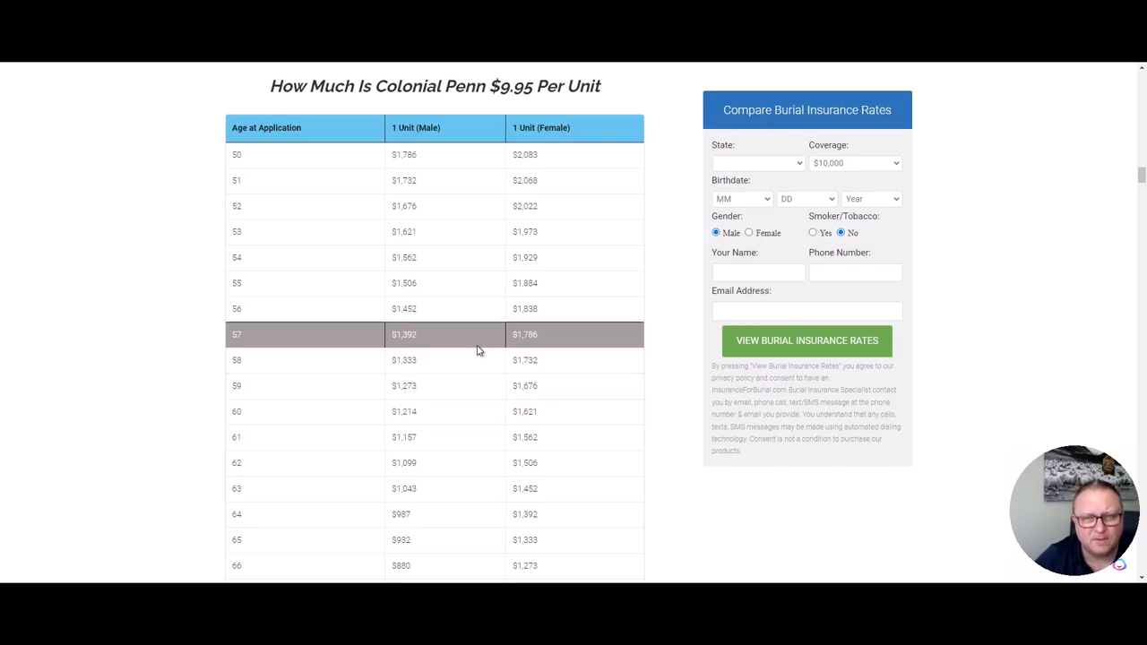
scroll("down", 3)
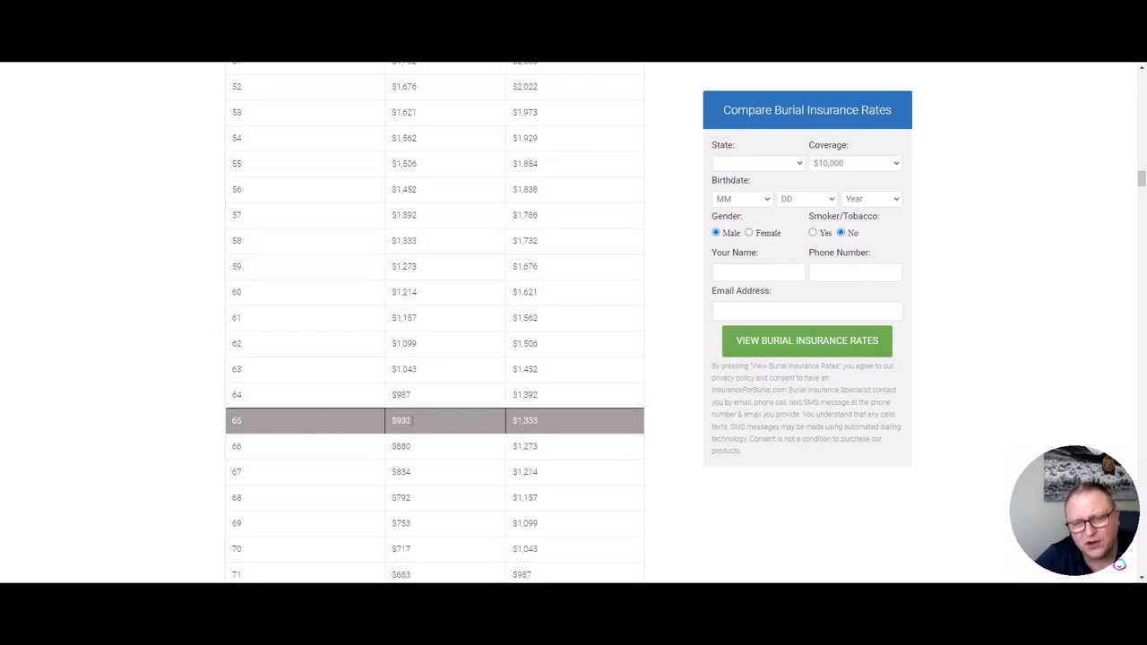
double_click(402, 420)
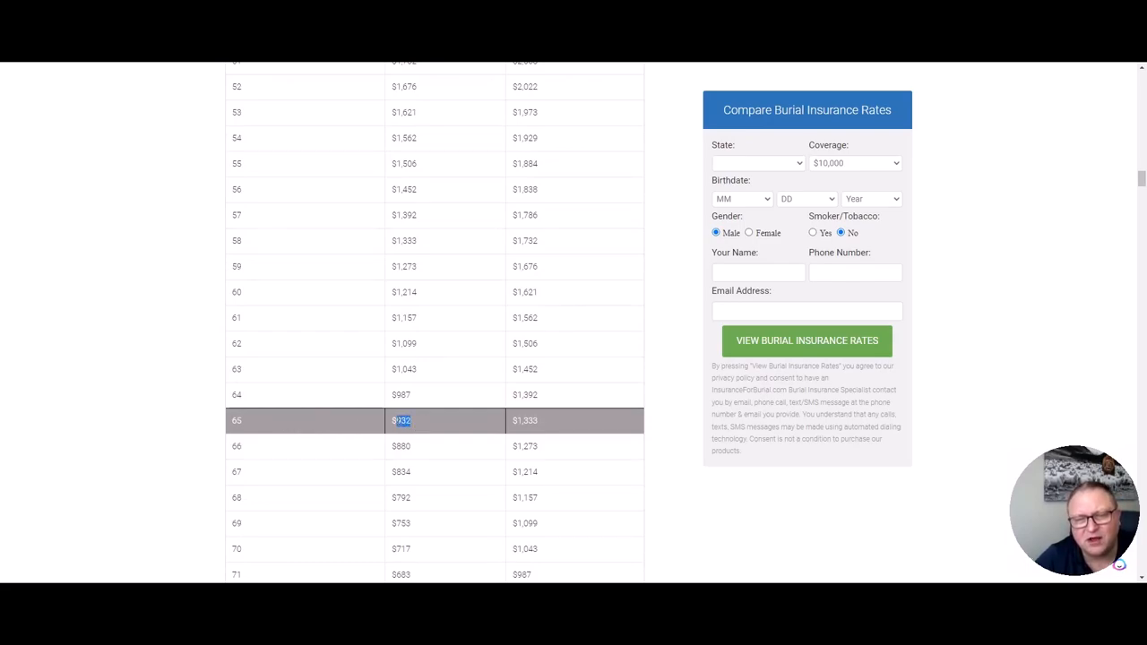
mouse_move(430, 430)
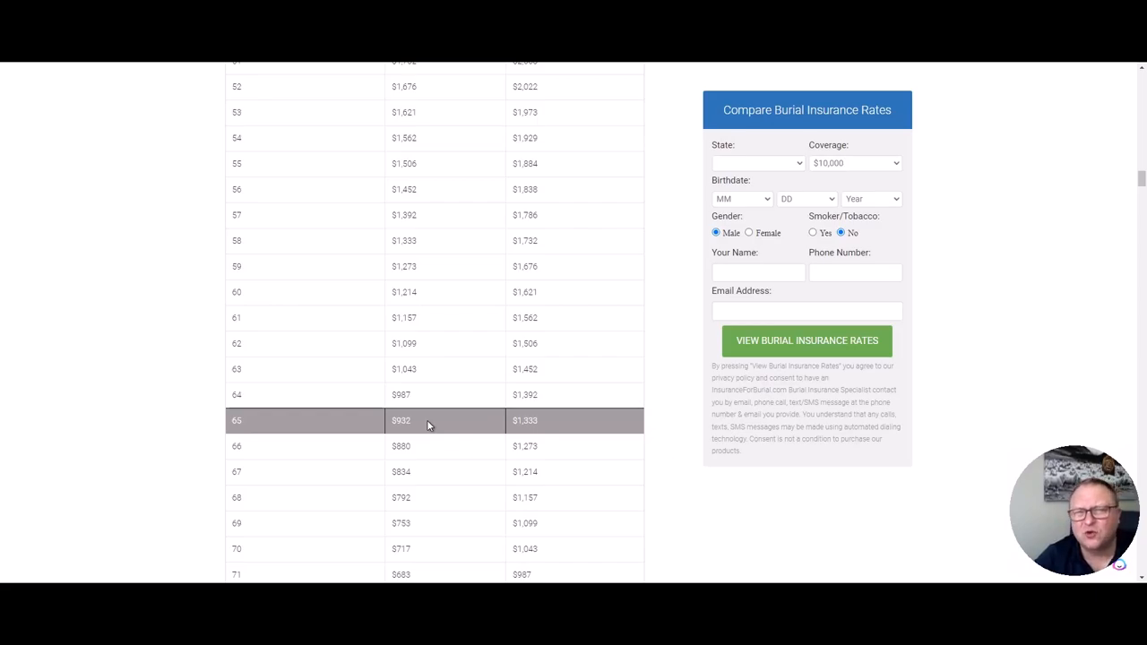
mouse_move(194, 414)
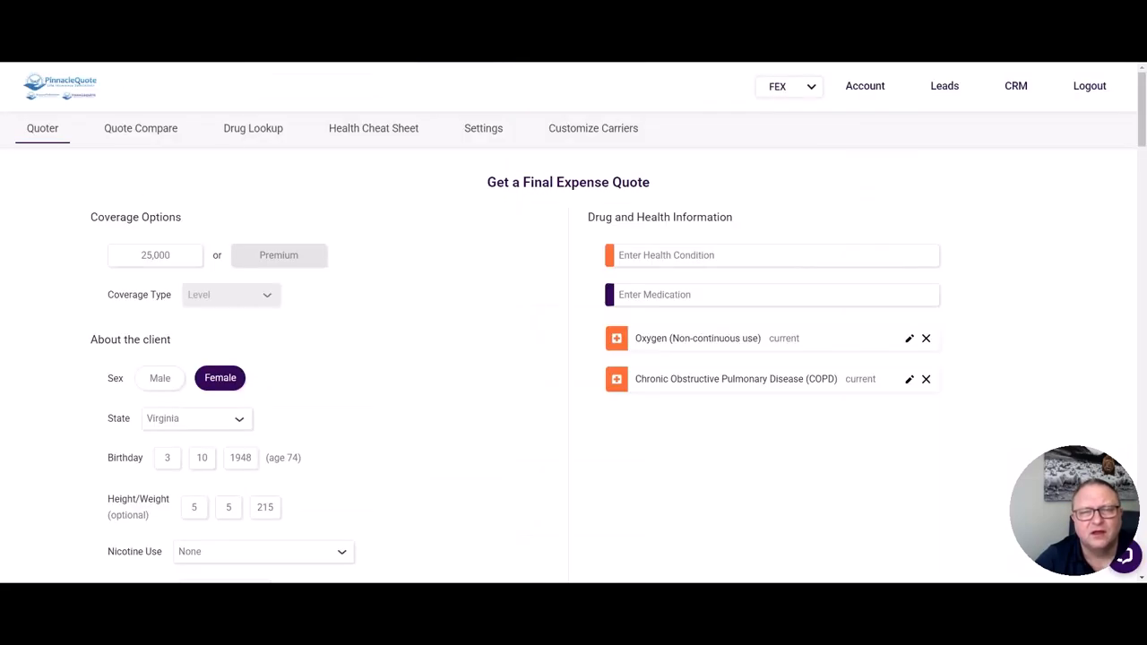
Enter 10 for coverage and add Lisinopril as a medication, correcting the misspelled 'lisina' entry
scroll("down", 3)
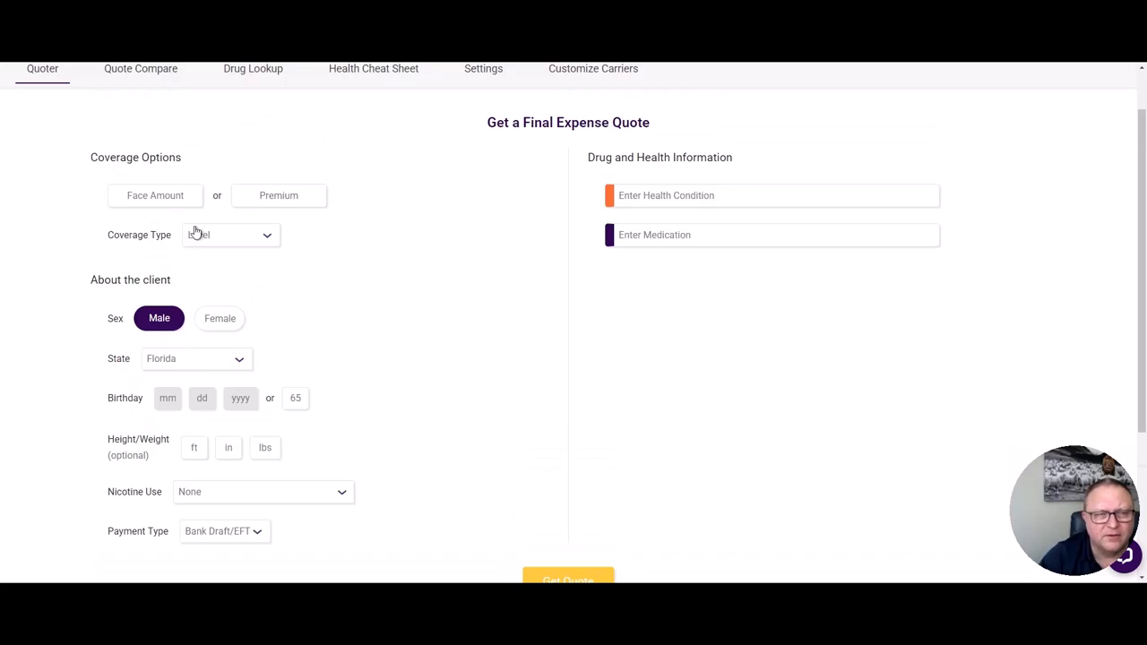
type("10,000")
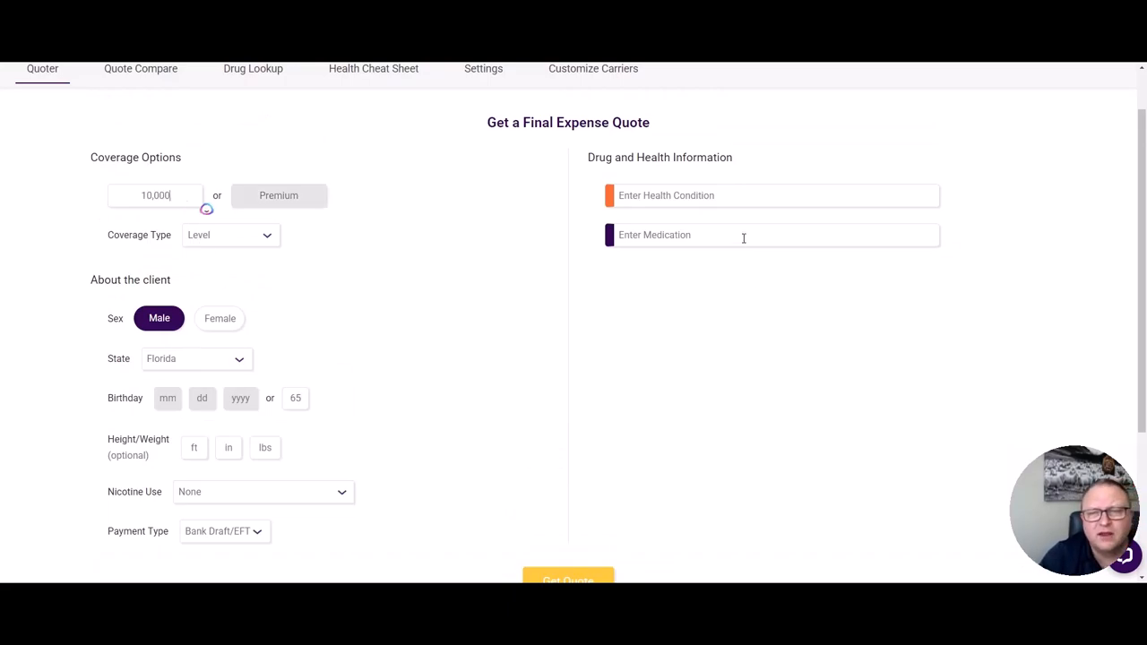
type("lisinapril")
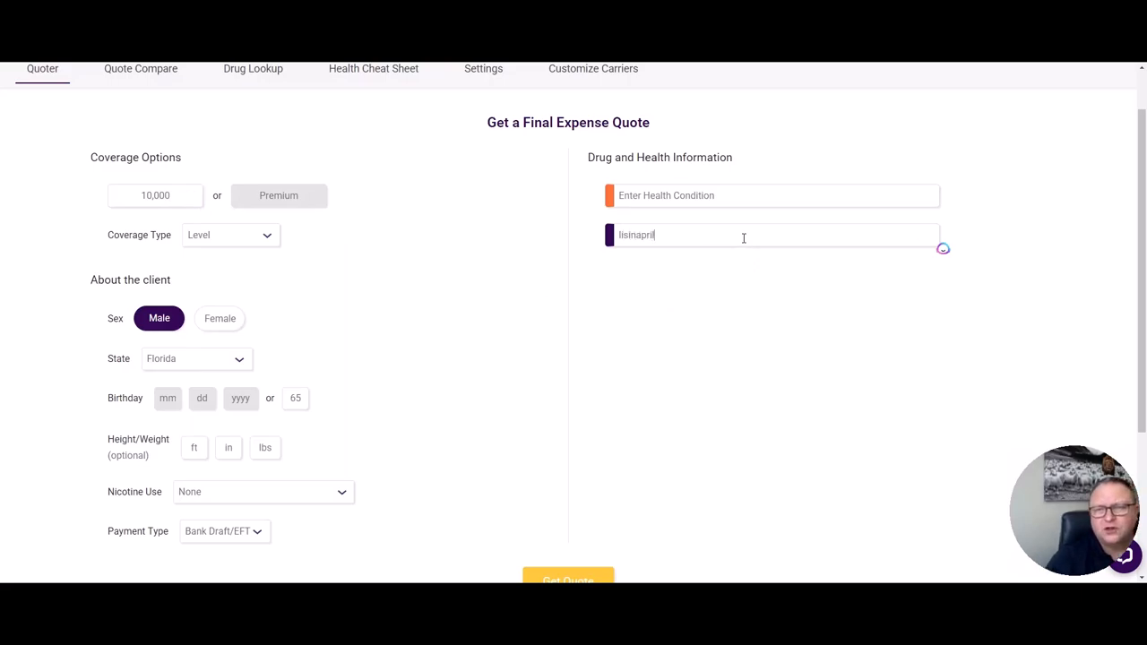
key("Backspace")
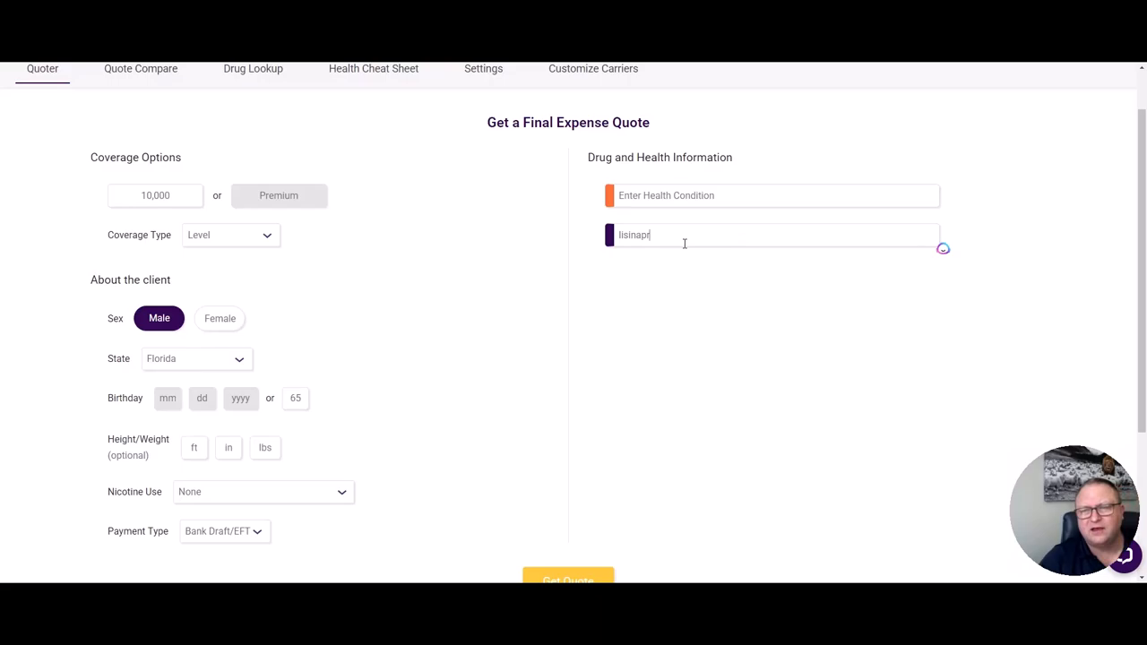
key("Backspace")
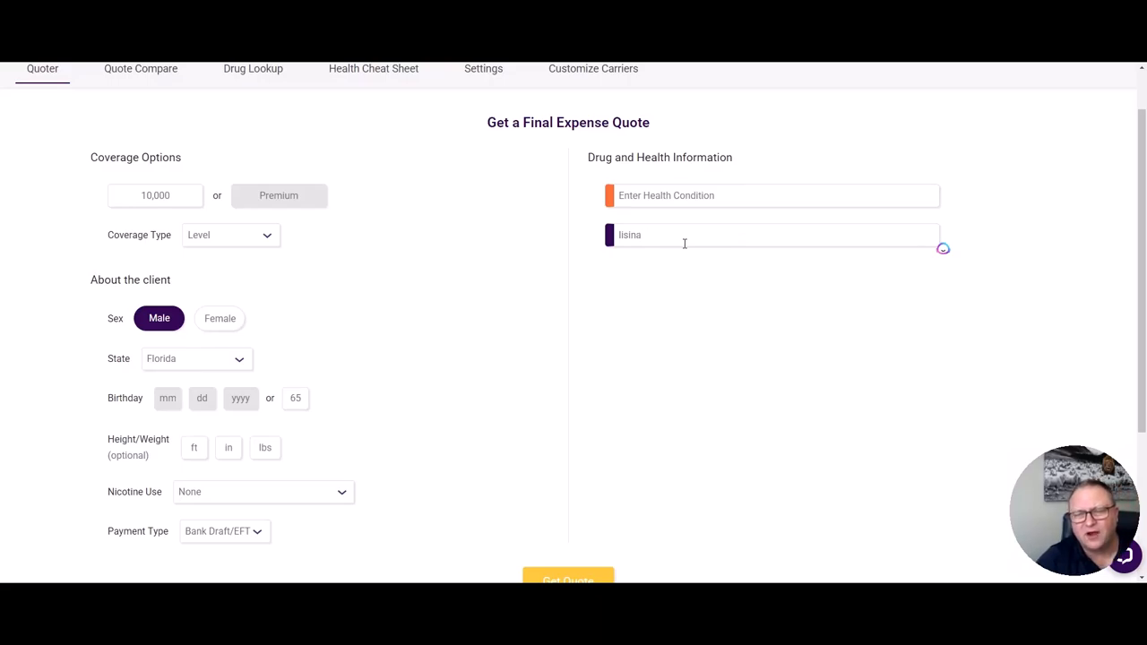
key("Backspace")
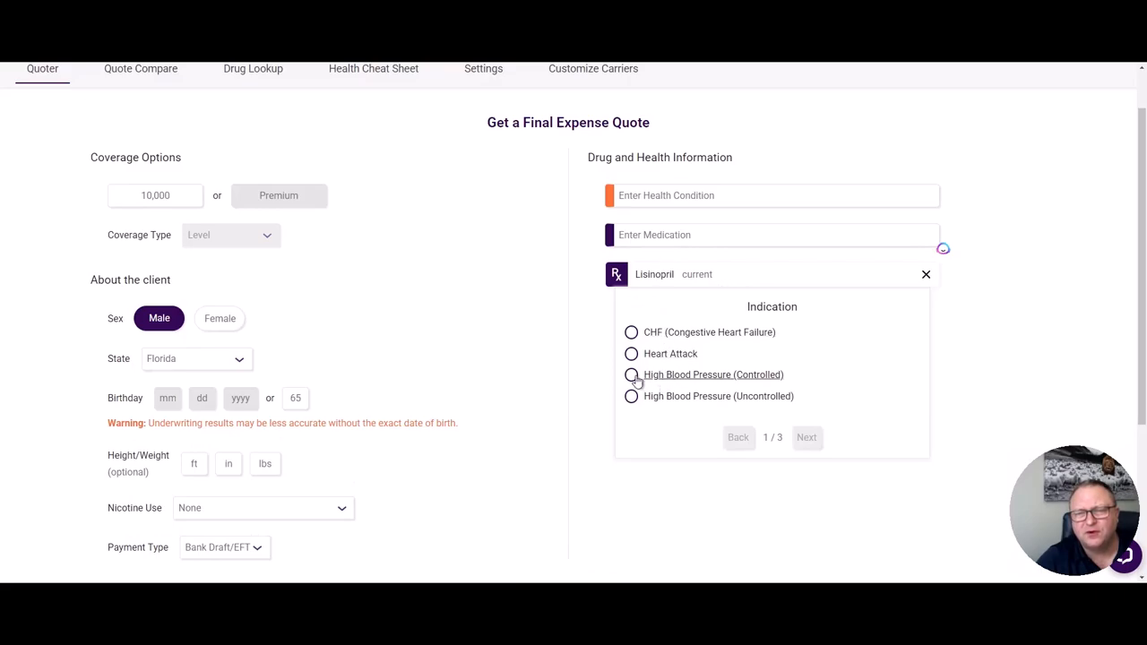
Record Lisinopril for controlled high blood pressure, first filled 2020
left_click(631, 375)
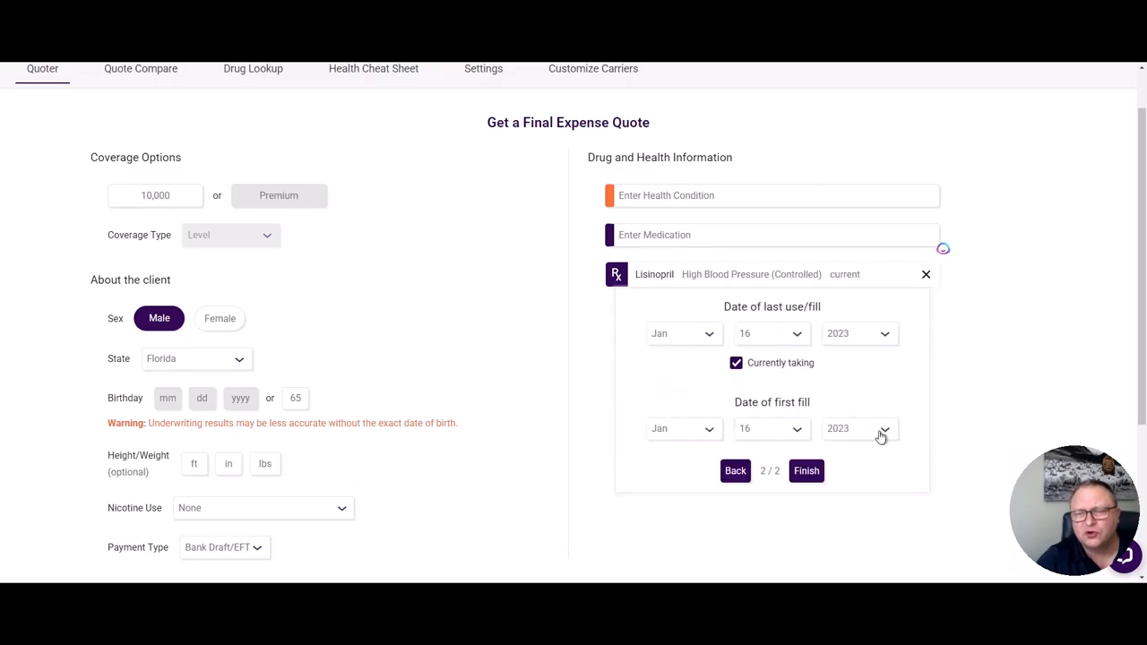
left_click(859, 429)
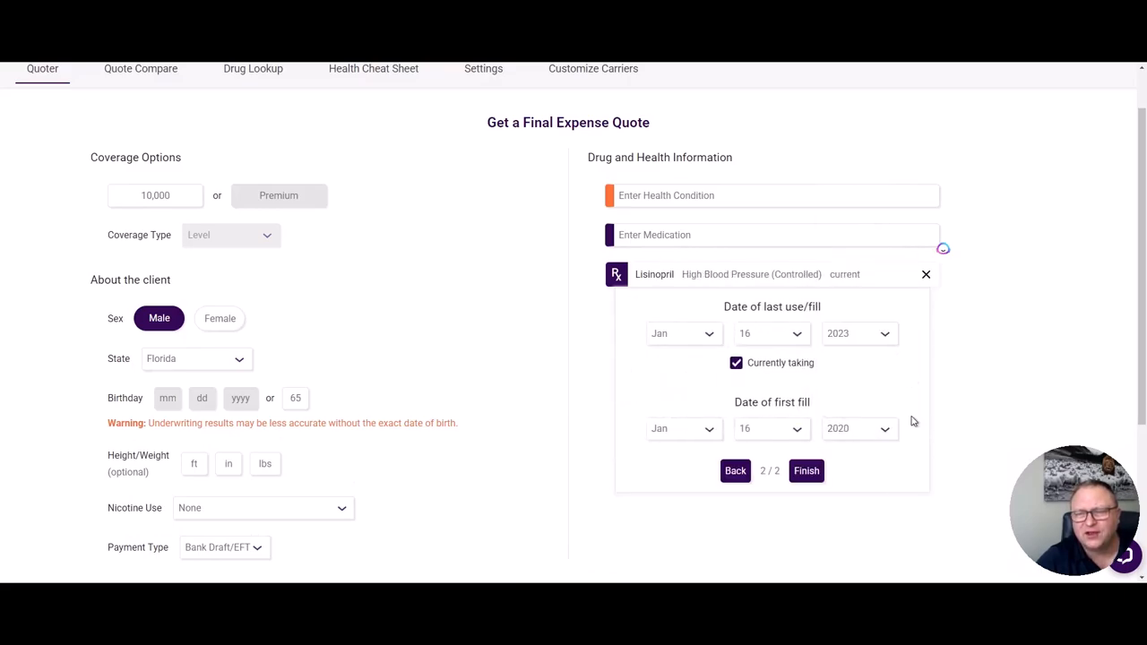
left_click(807, 469)
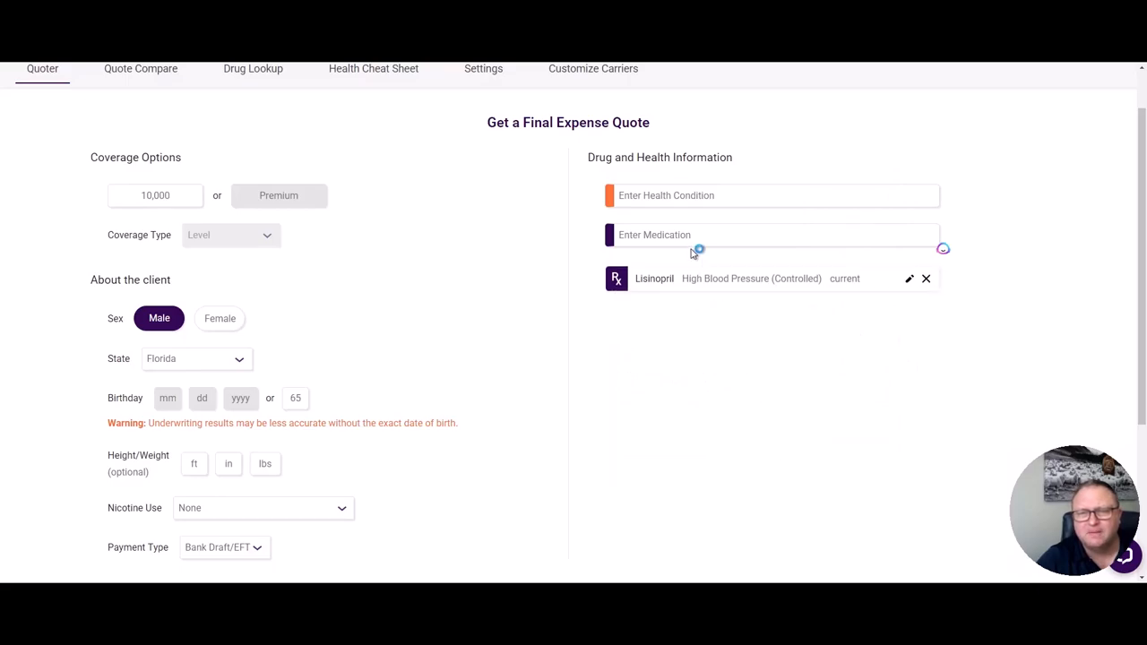
Add Metformin for diabetes without complications, first filled 2018, answering No to uncontrolled diabetes and medication changes
type("m")
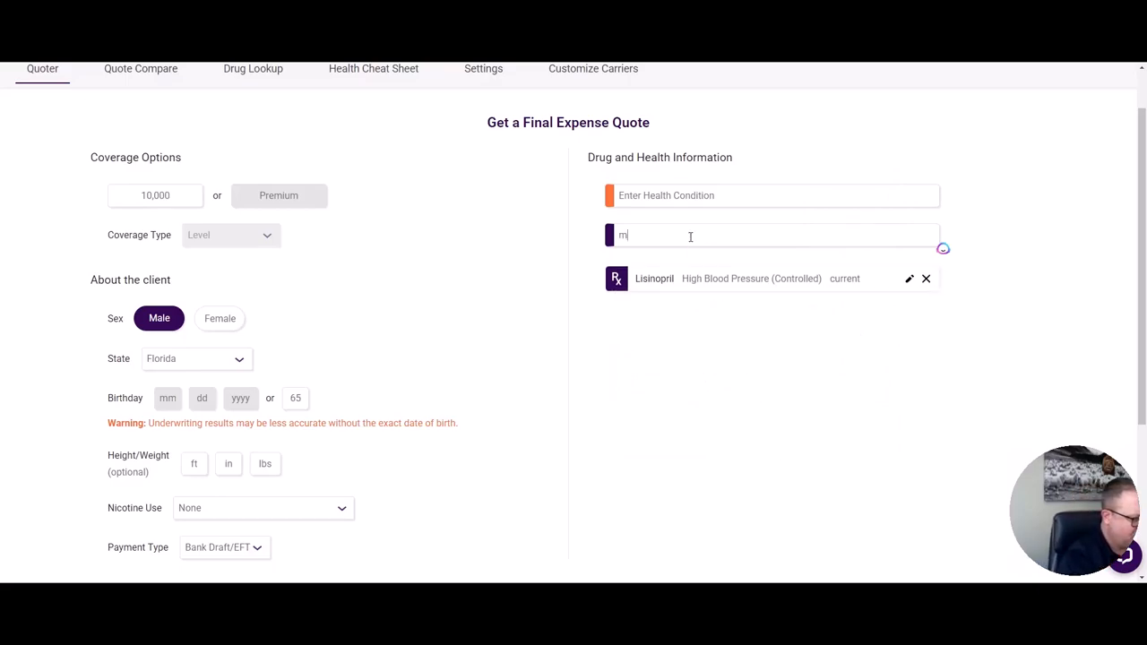
type("etformin")
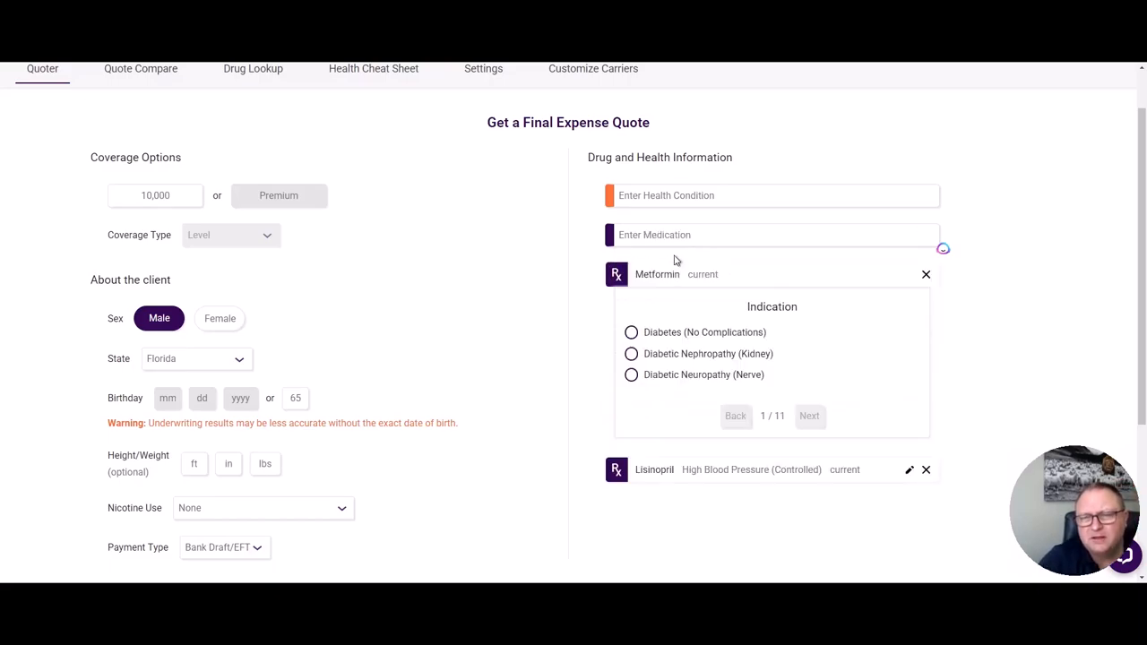
left_click(631, 332)
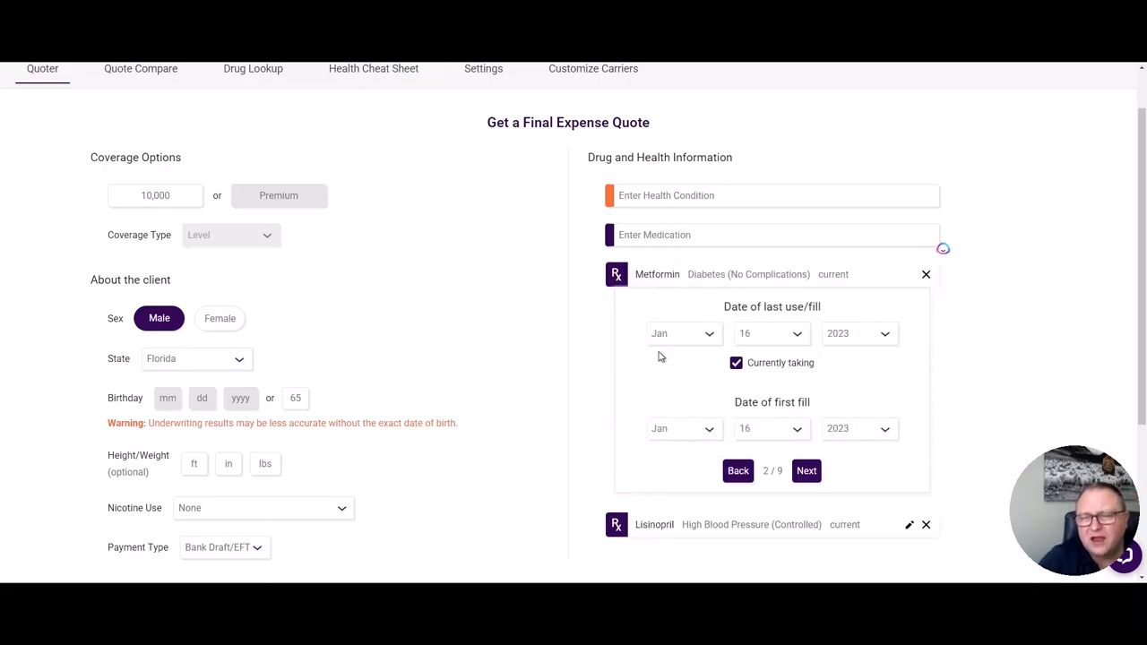
left_click(857, 428)
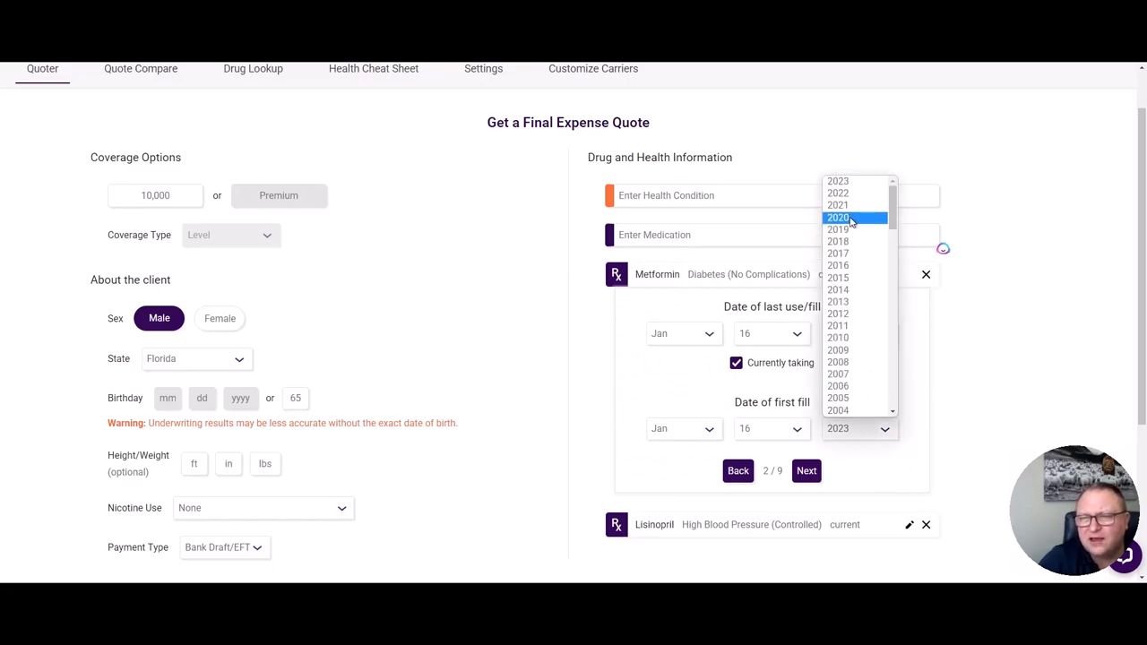
left_click(839, 240)
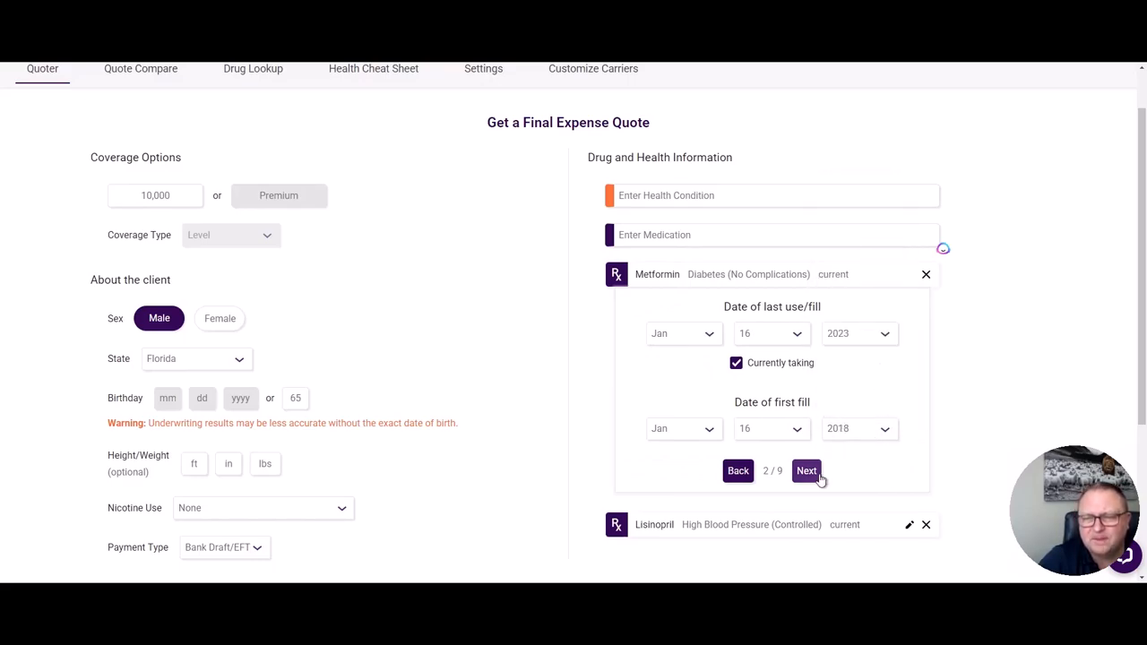
left_click(806, 470)
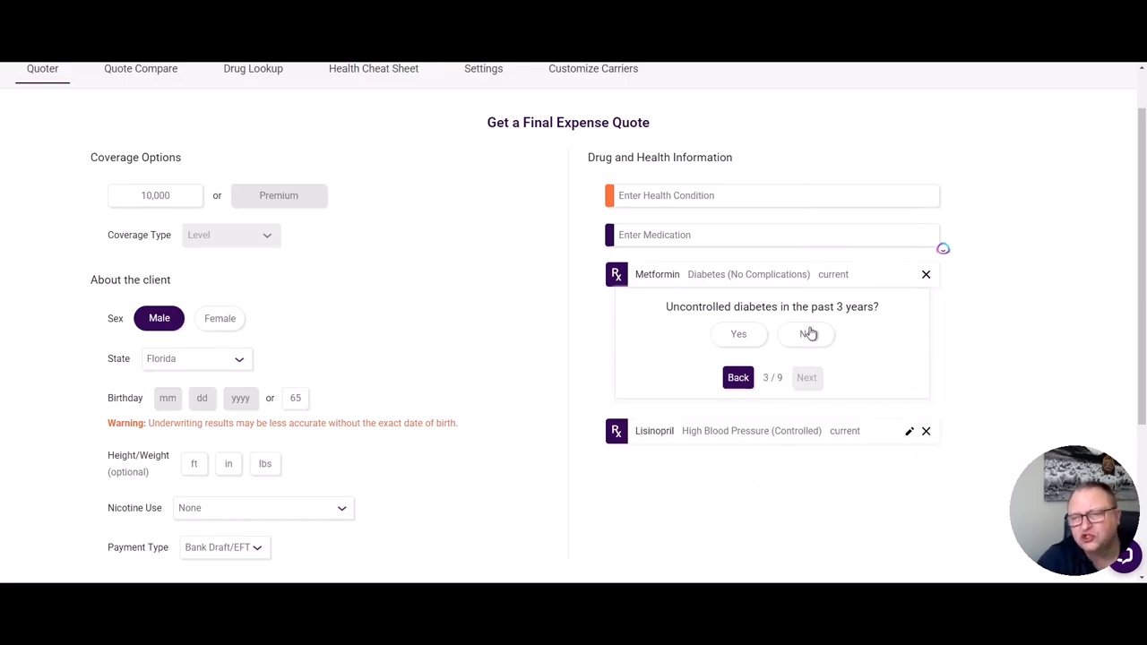
left_click(807, 334)
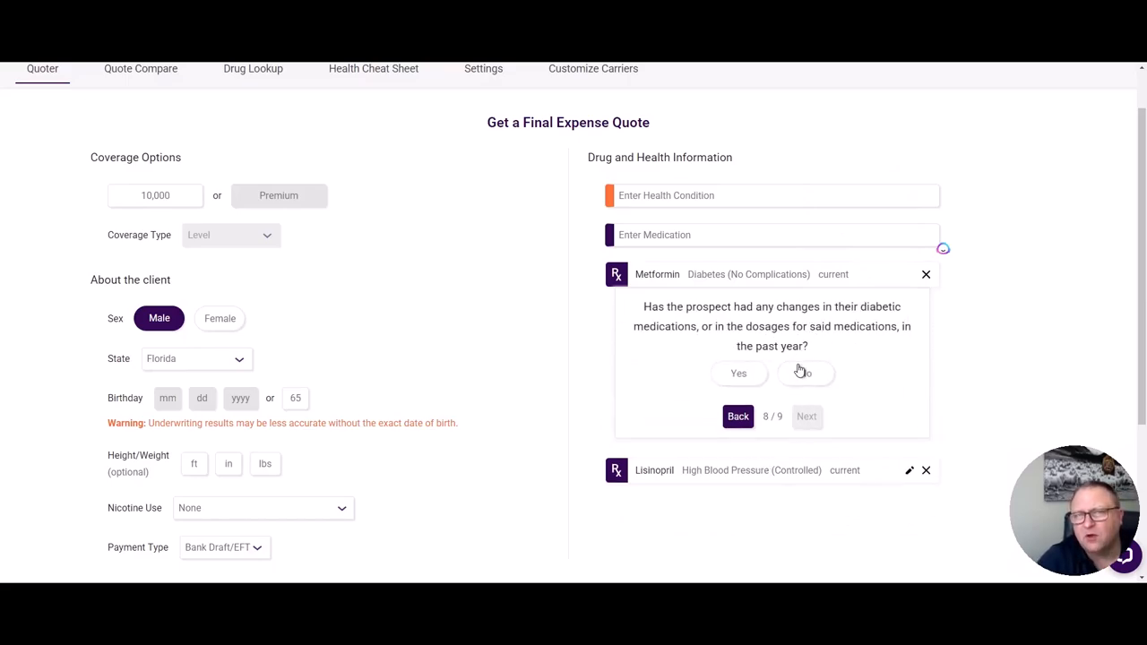
left_click(802, 373)
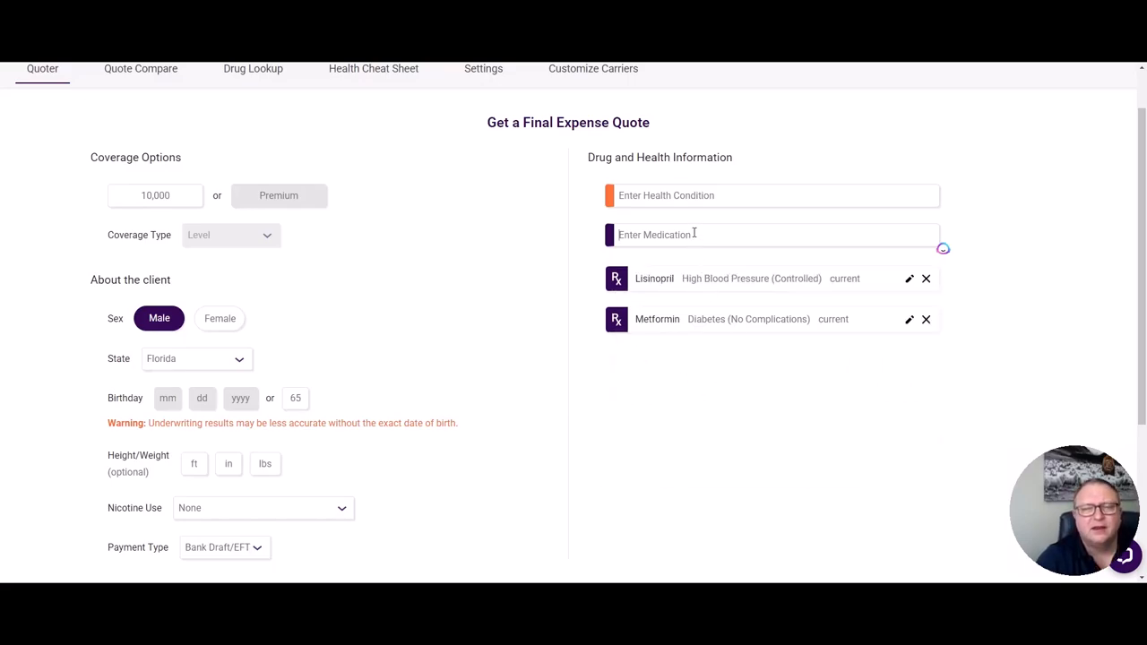
Add Atorvastatin for high cholesterol as a current medication
type("ator")
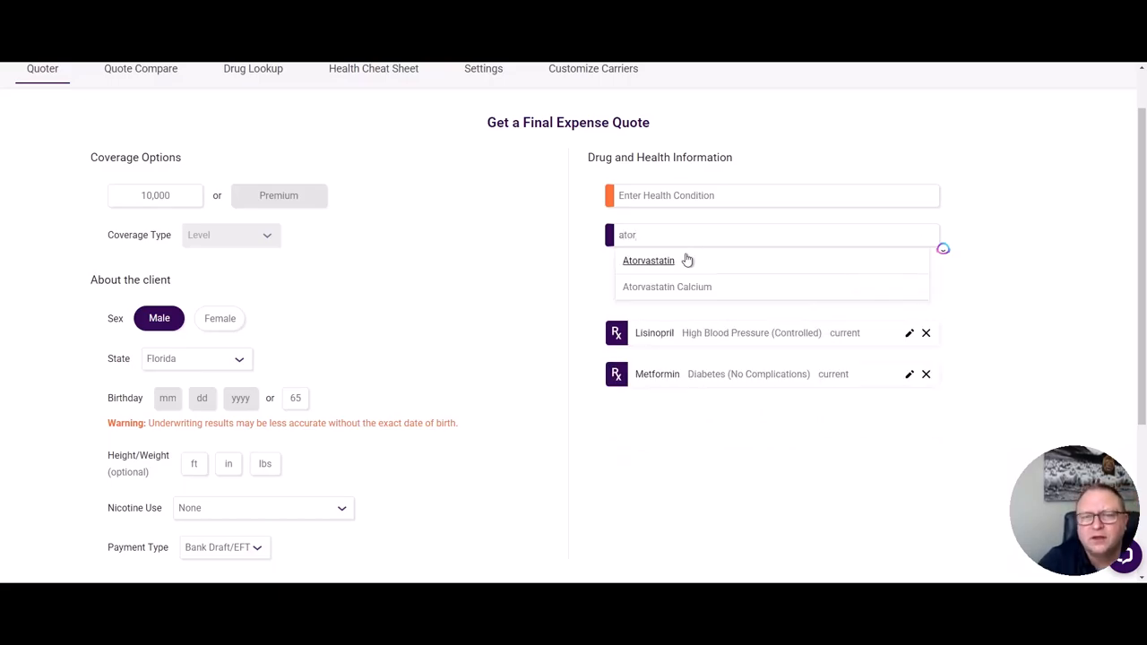
left_click(649, 260)
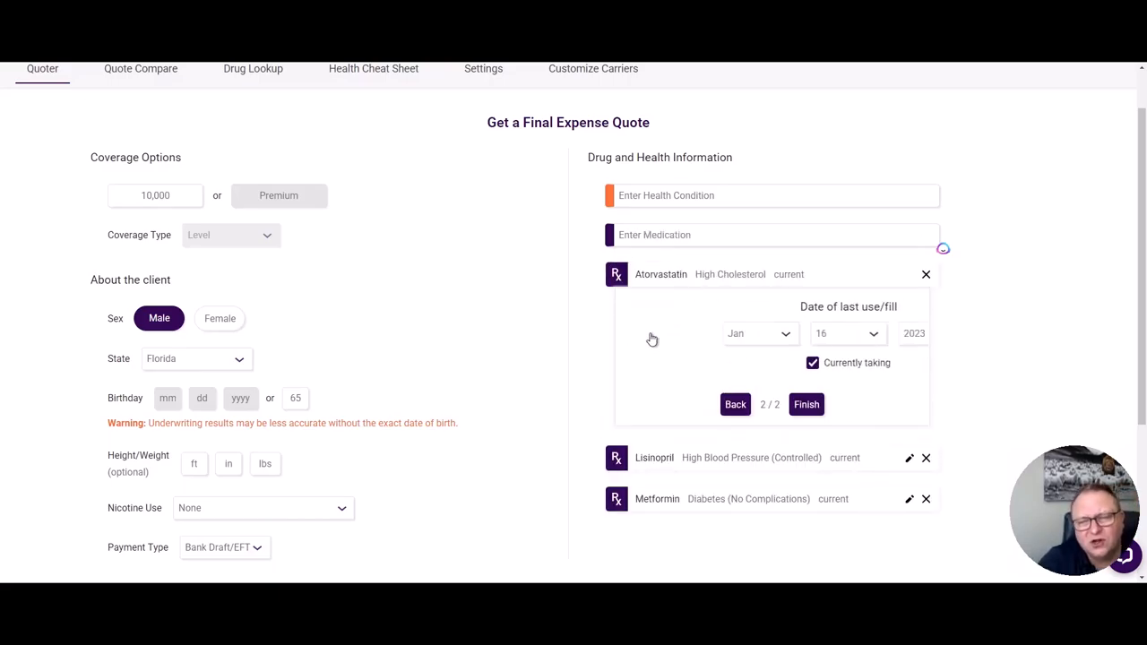
left_click(807, 405)
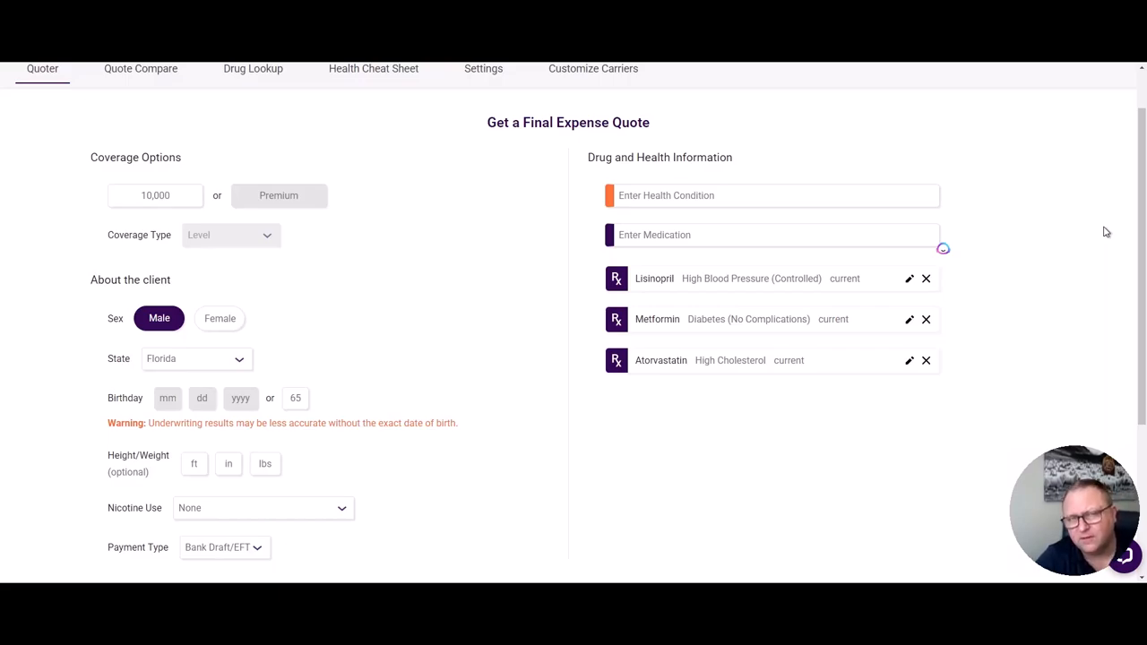
Add a heart attack in 2017 as a health condition, retyping 'heart attack' after a misspelling
left_click(768, 196)
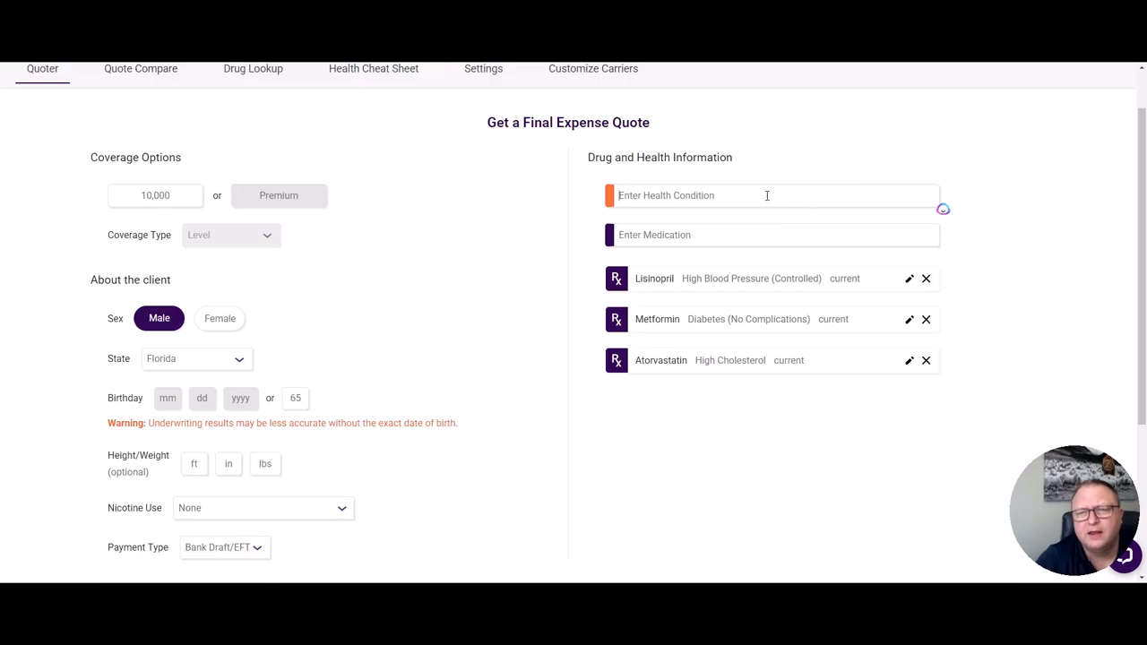
type("heart")
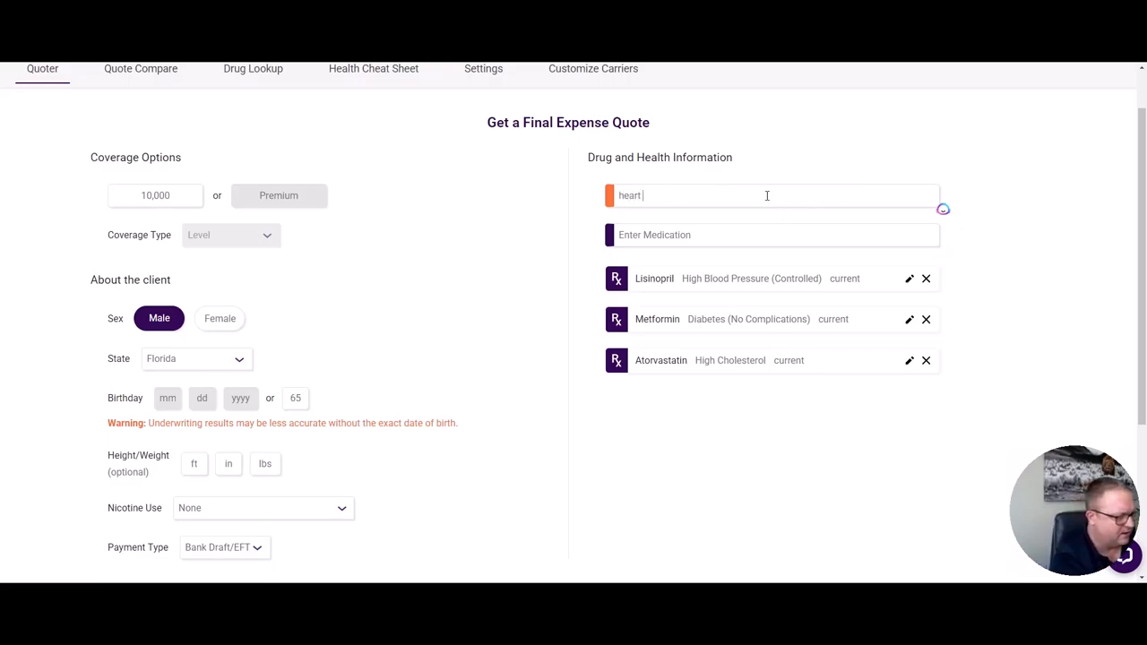
type("attakd")
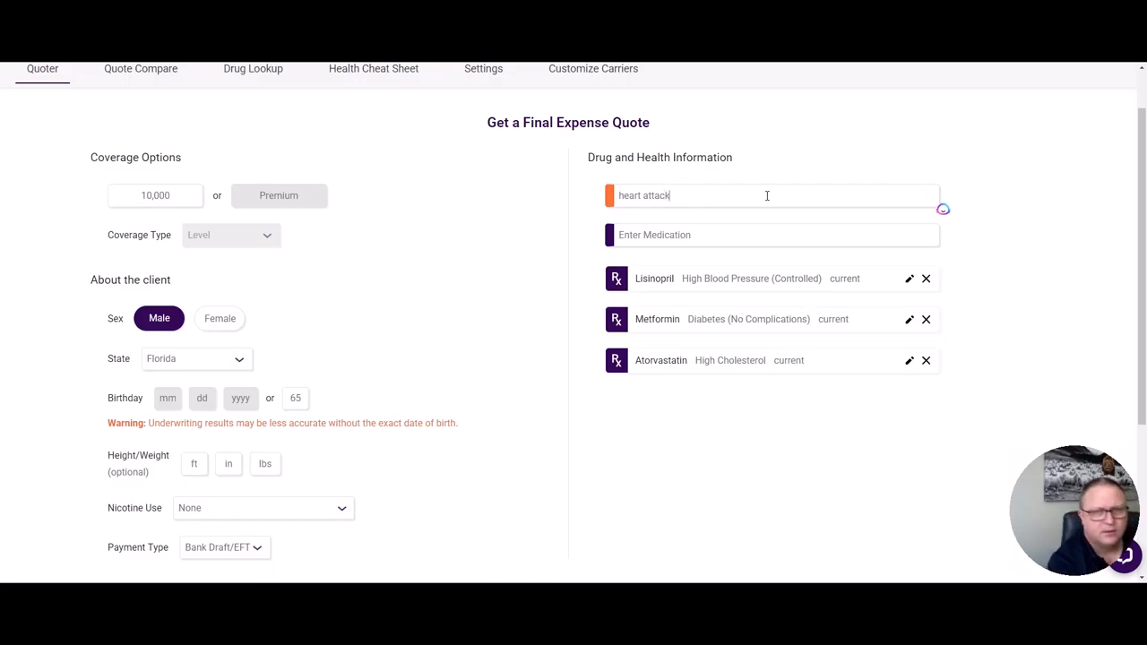
type("heart attack")
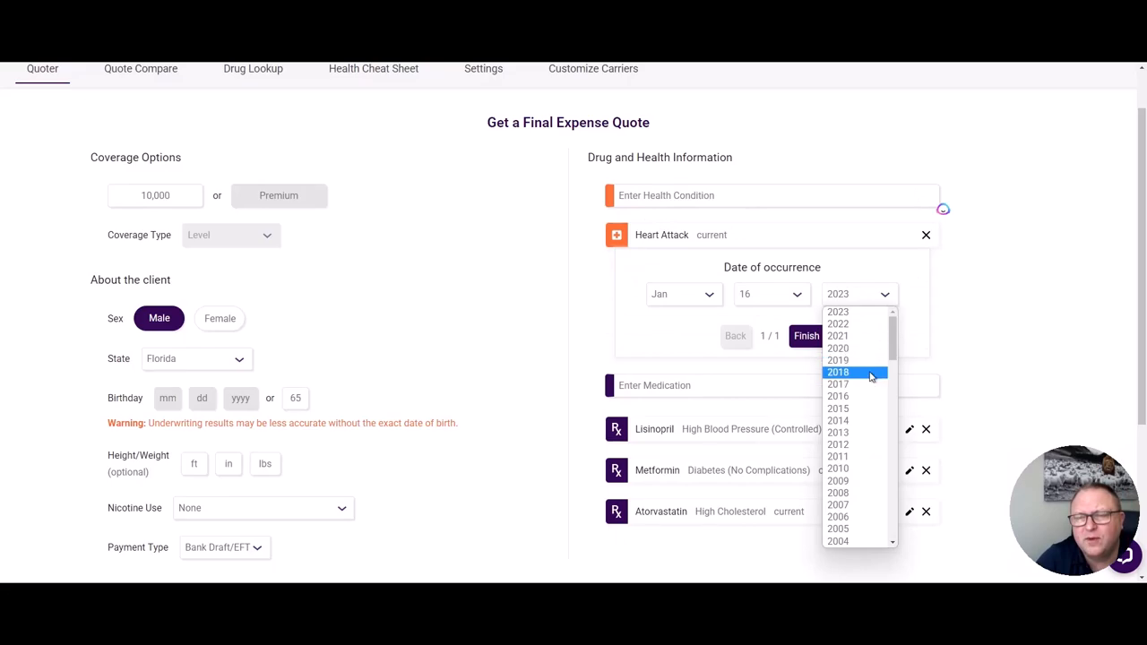
left_click(839, 383)
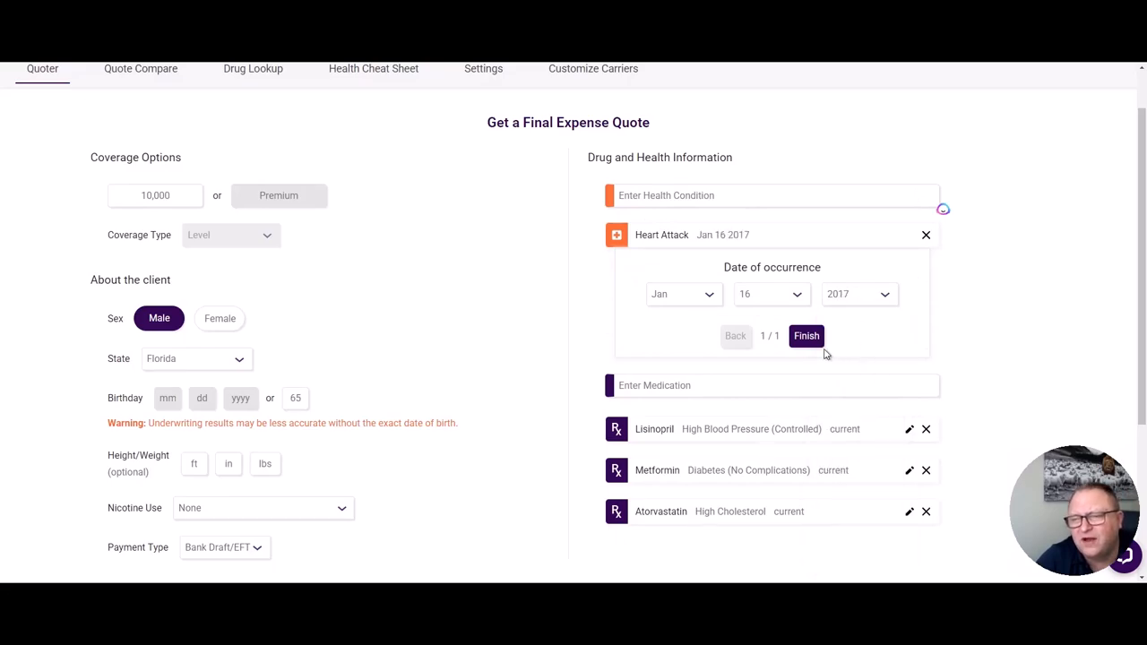
left_click(806, 337)
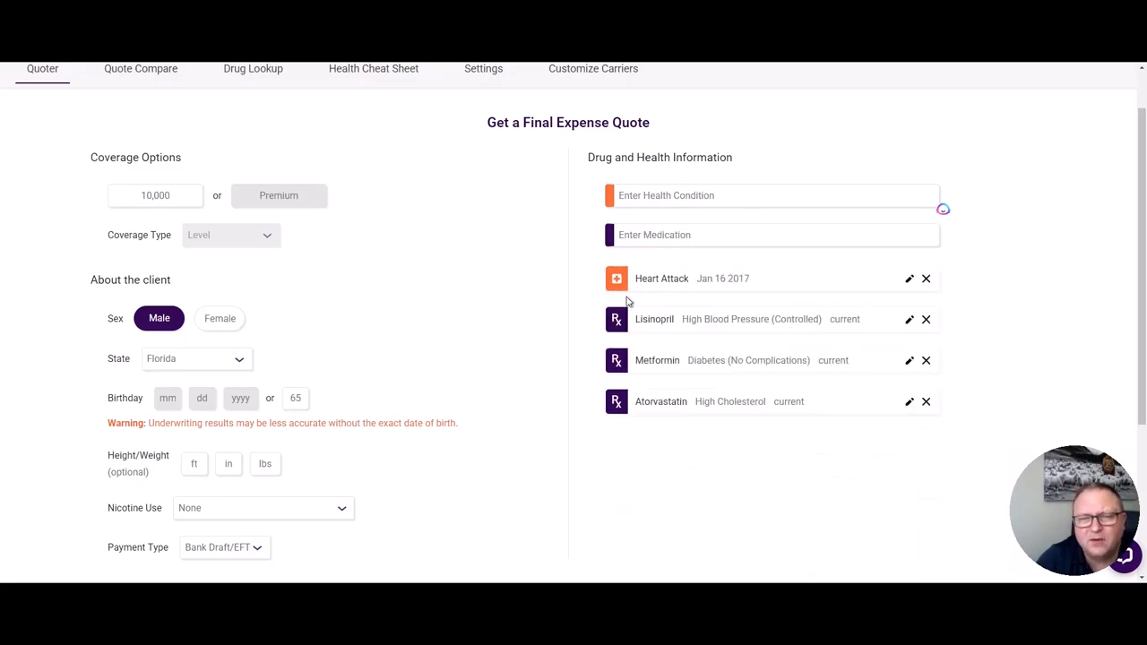
mouse_move(649, 281)
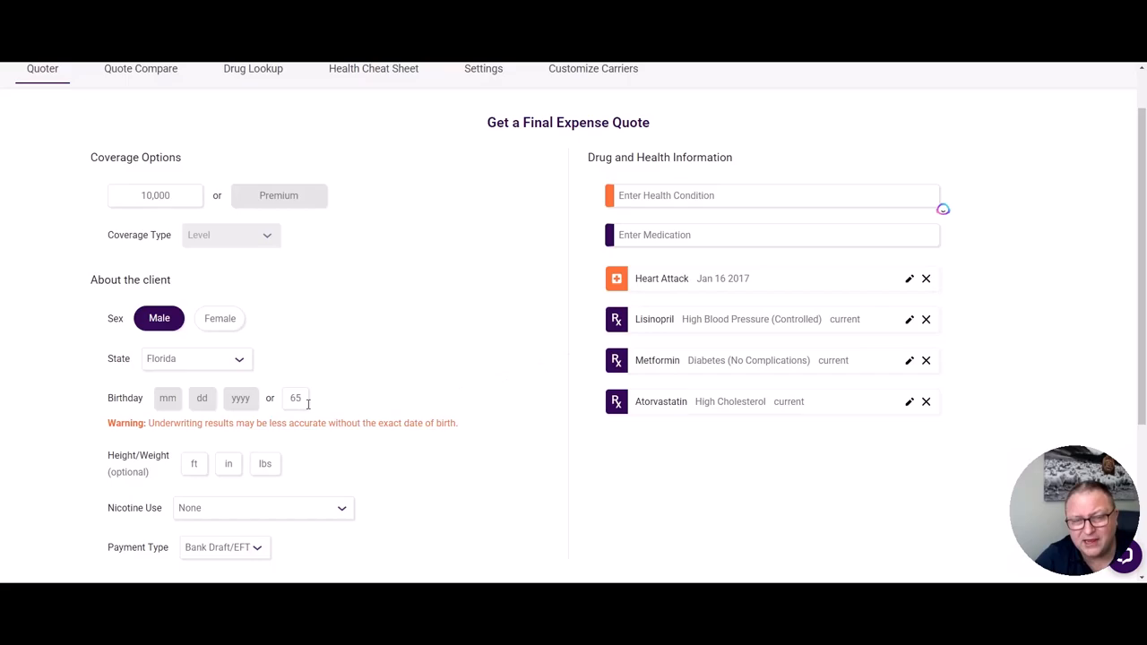
Get the final expense quotes and scroll through carriers' monthly premiums from Royal Arcanum $44.66 to Columbian Financial $57.94
scroll("down", 3)
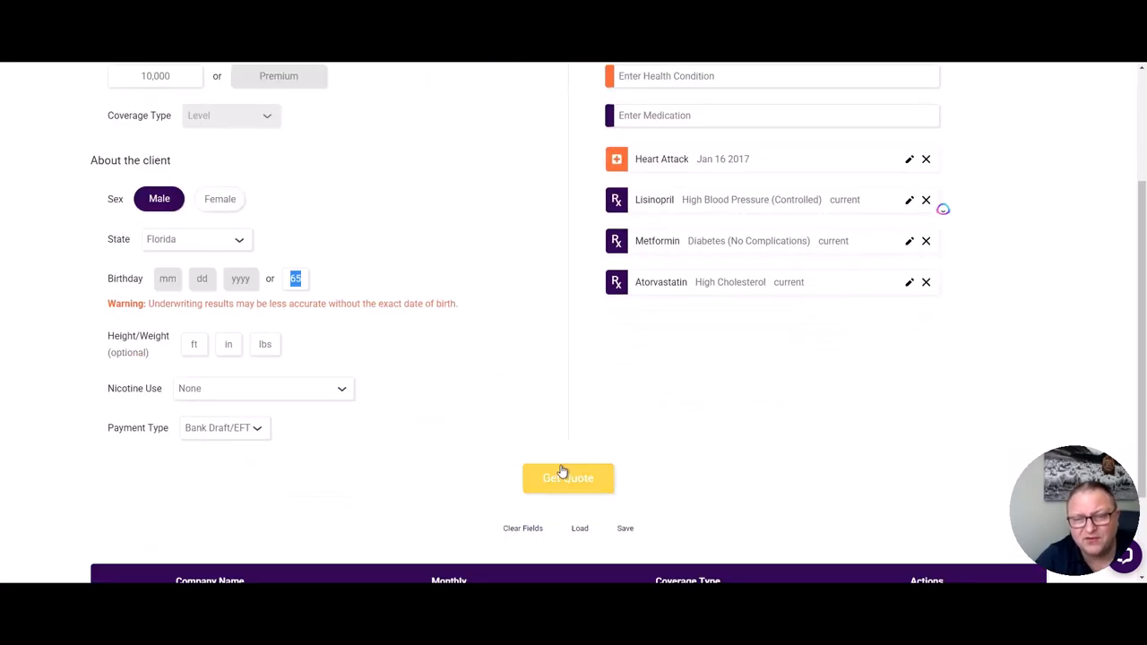
left_click(568, 479)
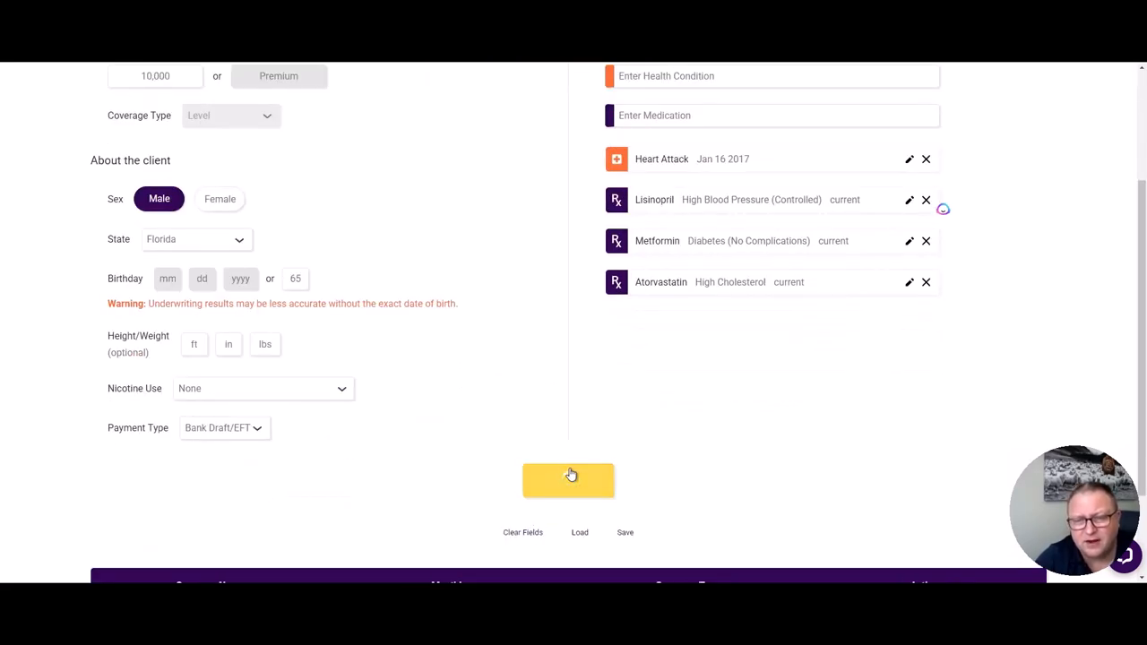
left_click(569, 481)
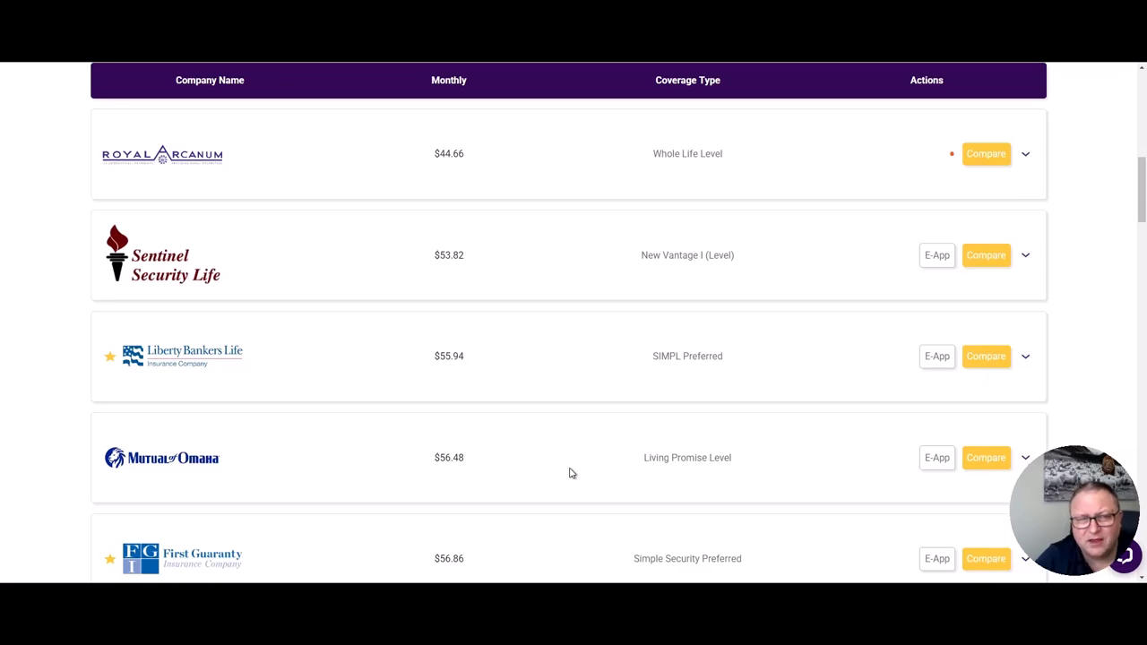
scroll("down", 3)
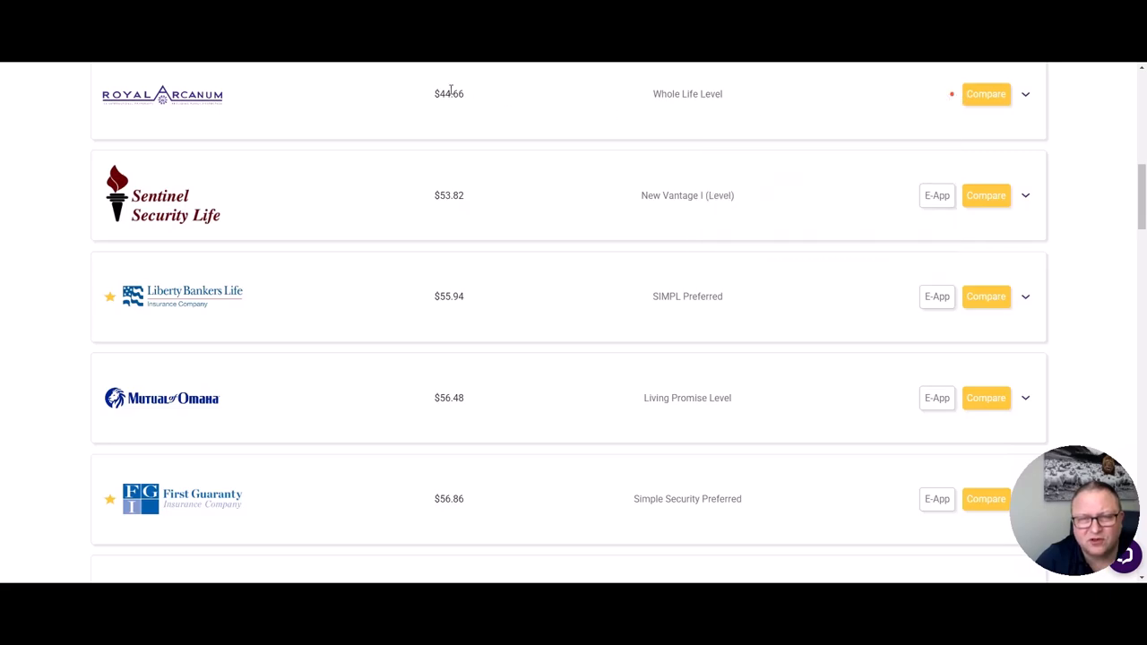
scroll("down", 3)
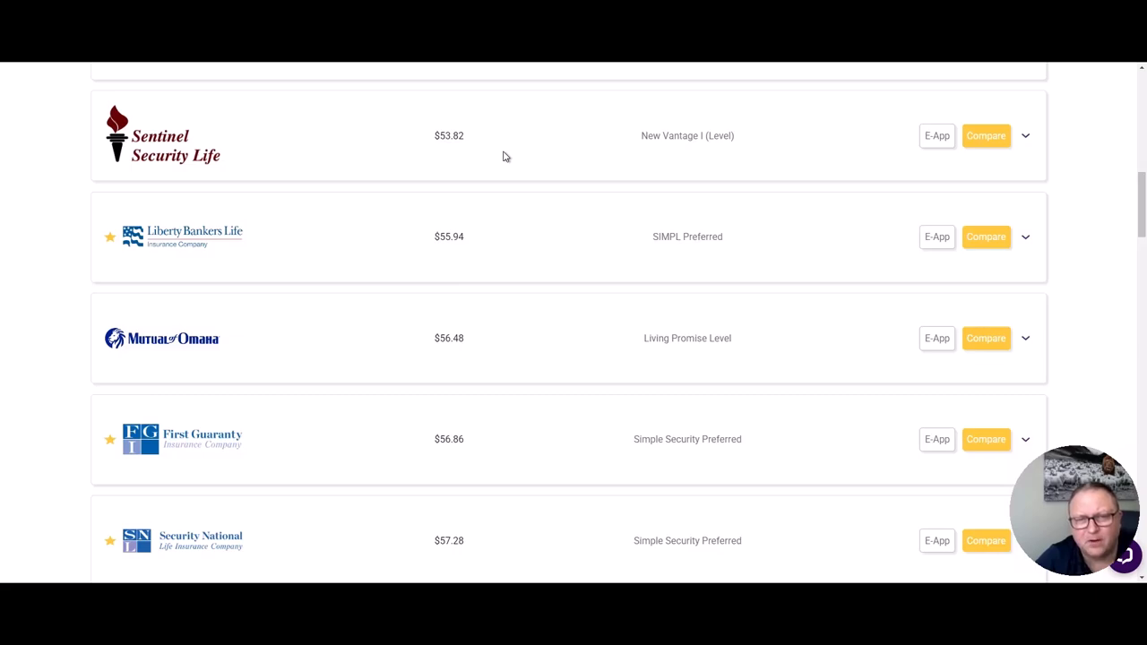
mouse_move(201, 150)
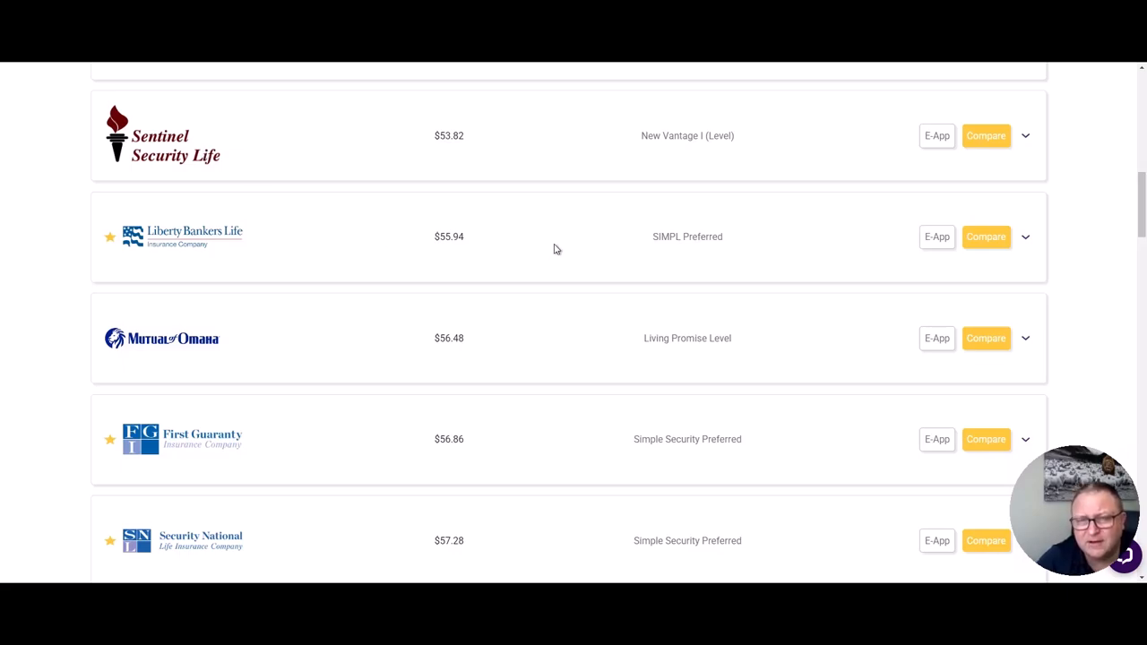
mouse_move(692, 251)
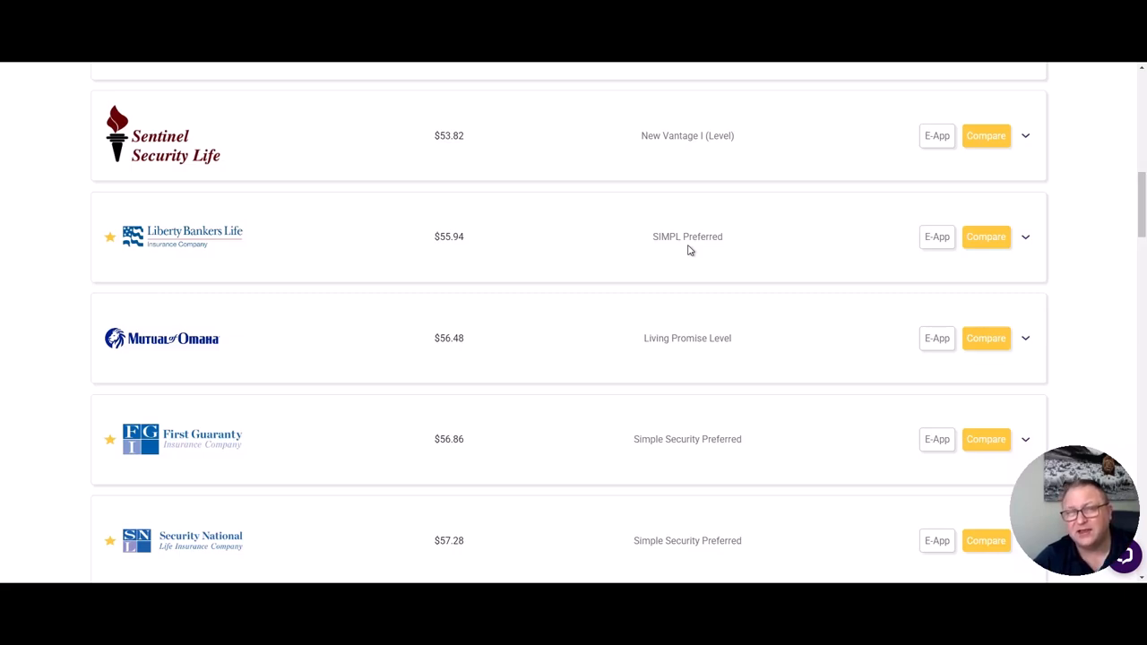
mouse_move(680, 256)
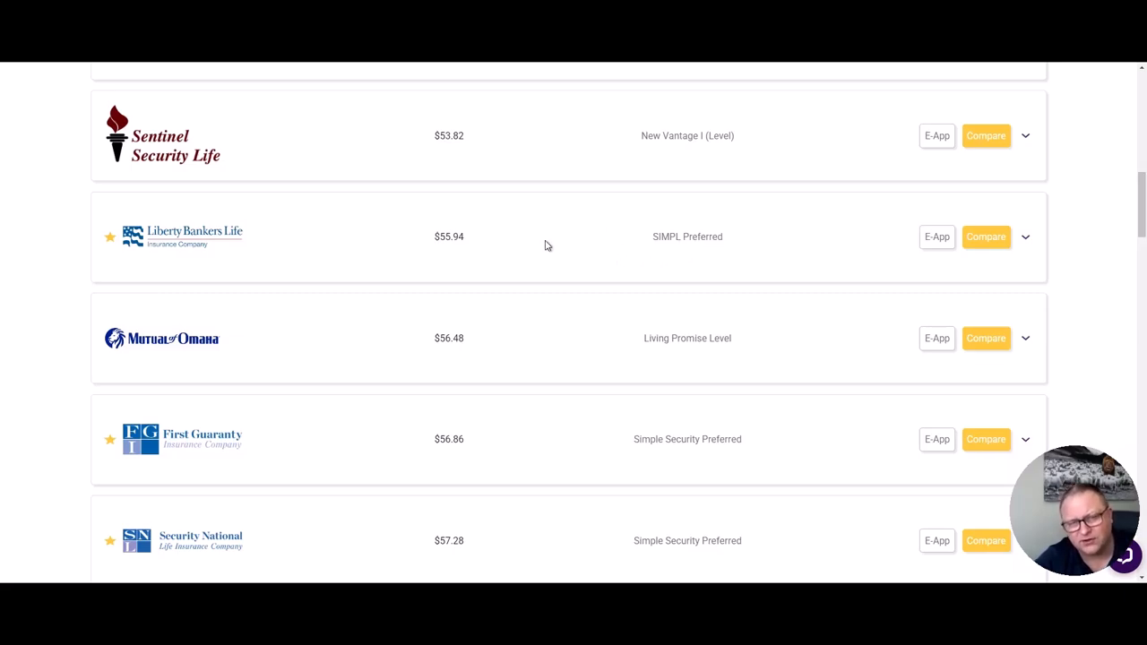
mouse_move(498, 147)
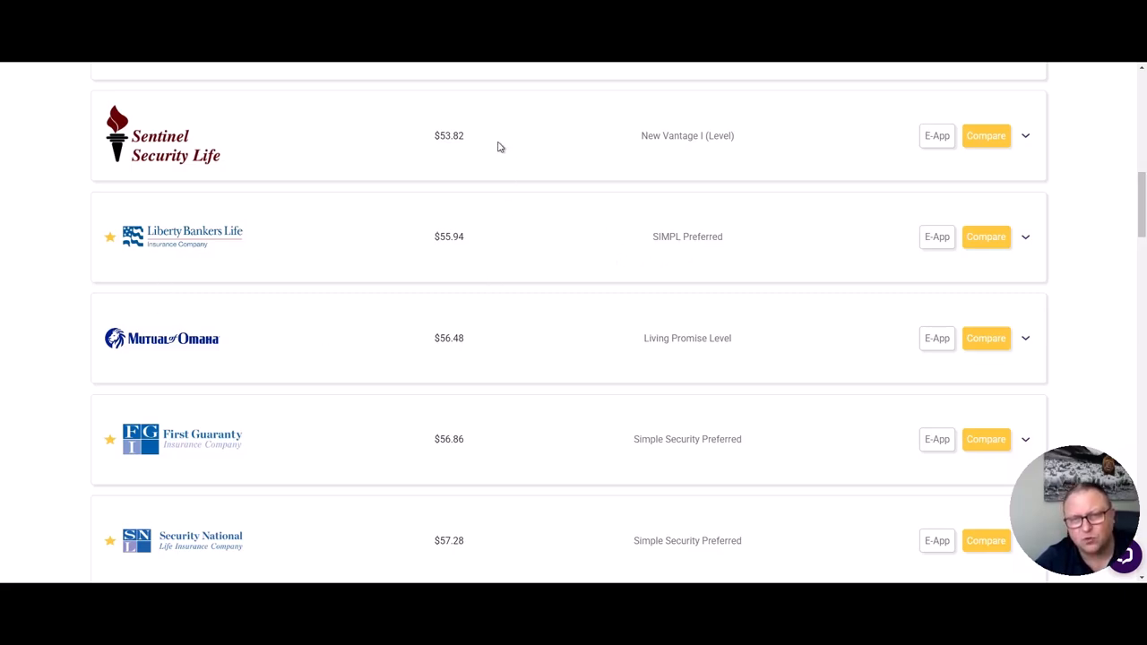
scroll("down", 3)
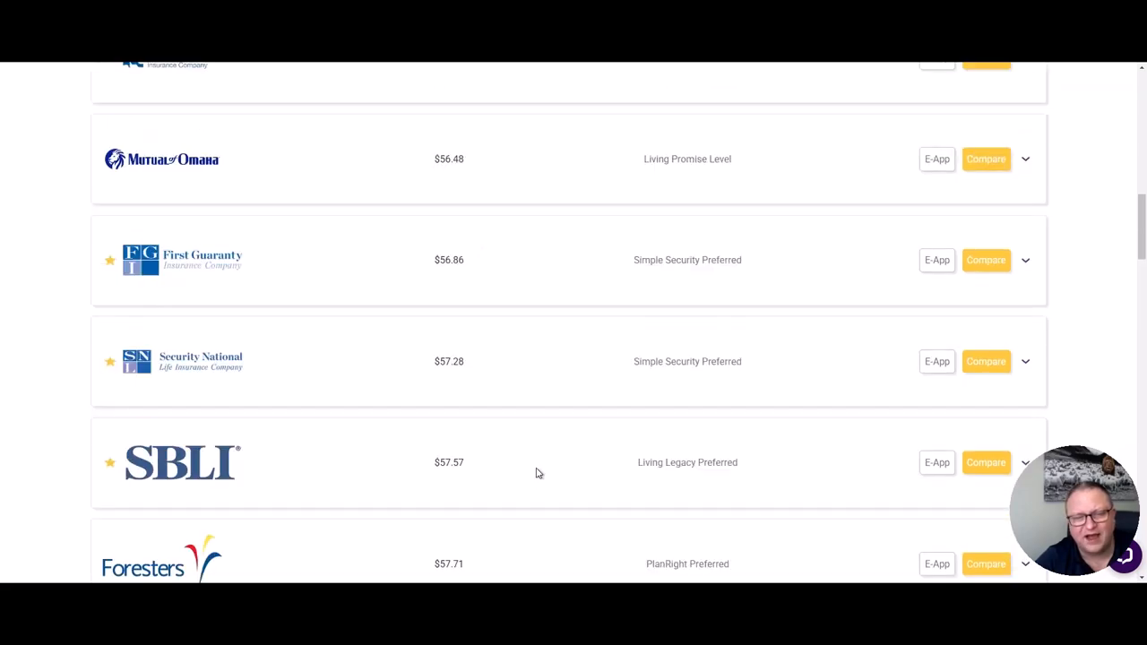
scroll("down", 3)
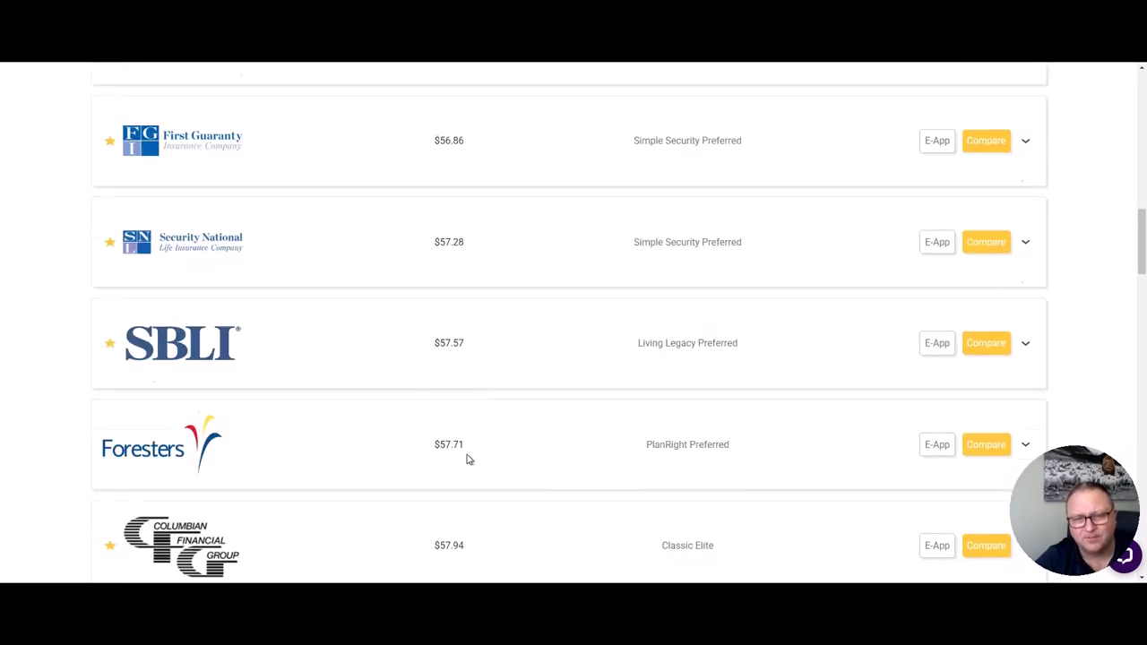
scroll("down", 3)
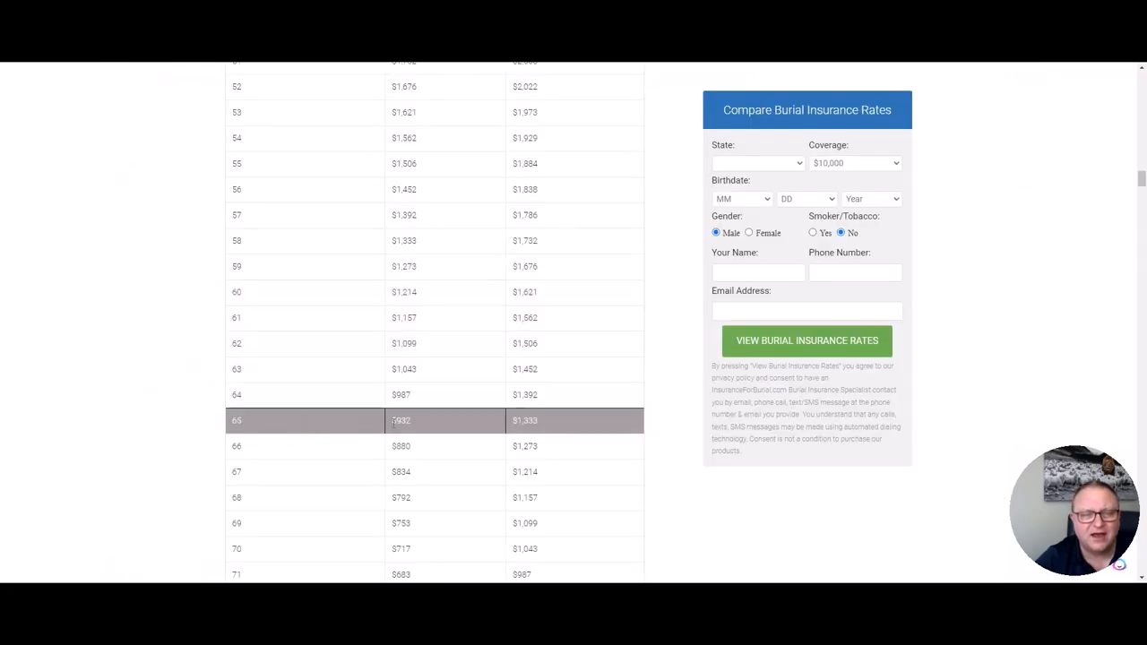
Highlight the age-65 male unit rate and the $9,920 age-65 coverage in the 995 Plan comparison table
double_click(398, 420)
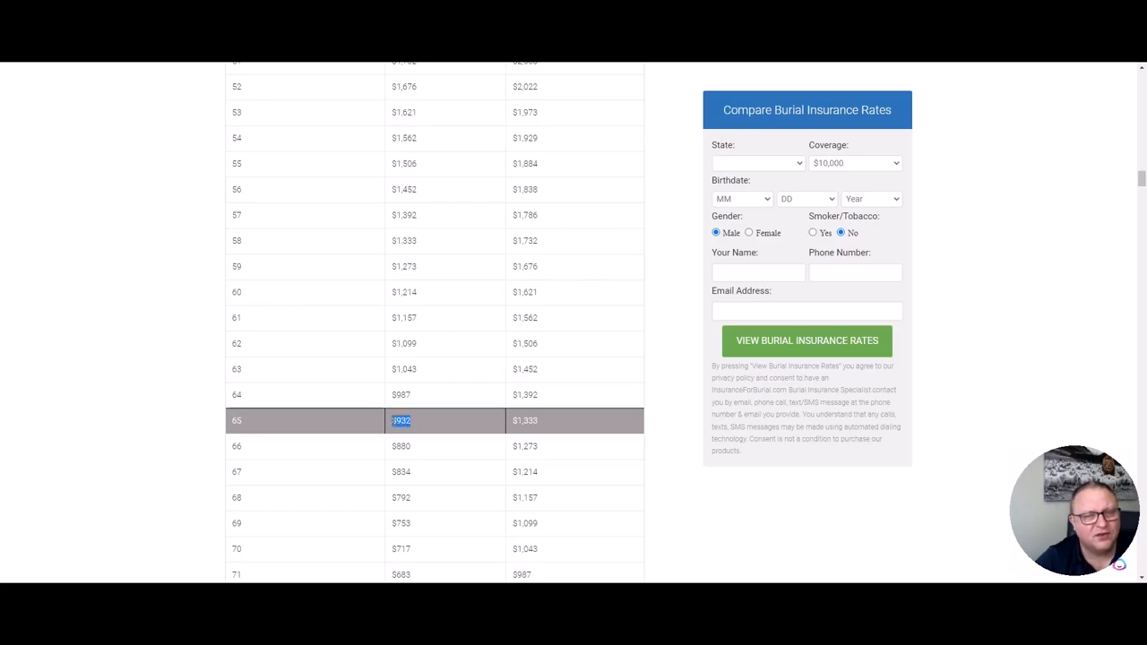
mouse_move(414, 432)
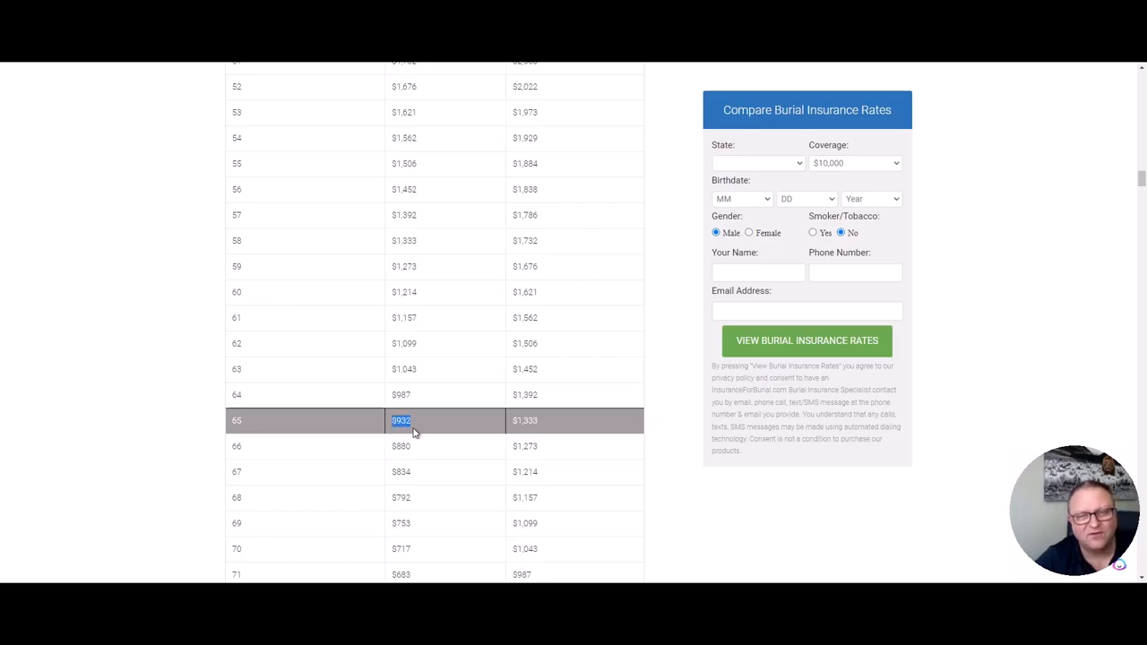
mouse_move(421, 418)
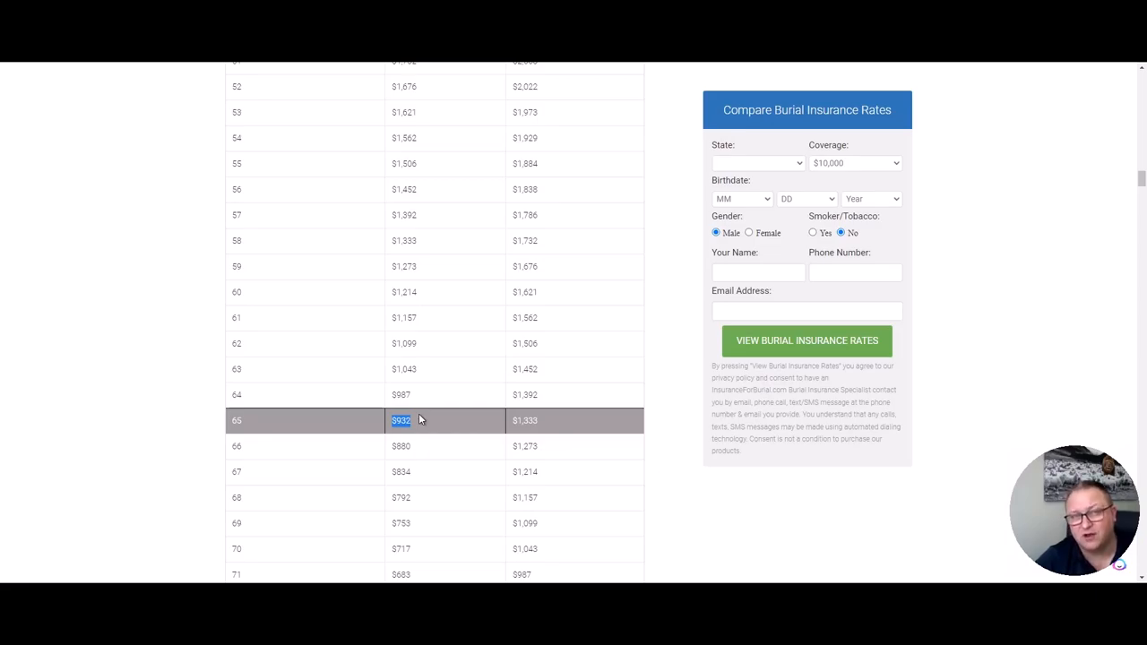
mouse_move(550, 421)
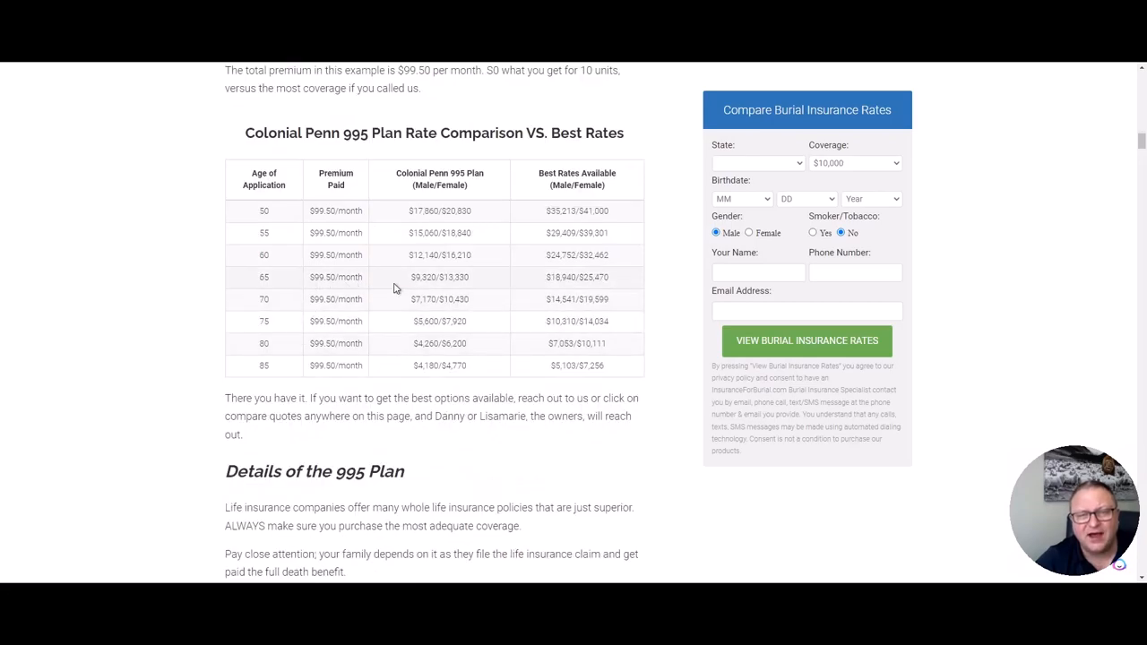
double_click(412, 276)
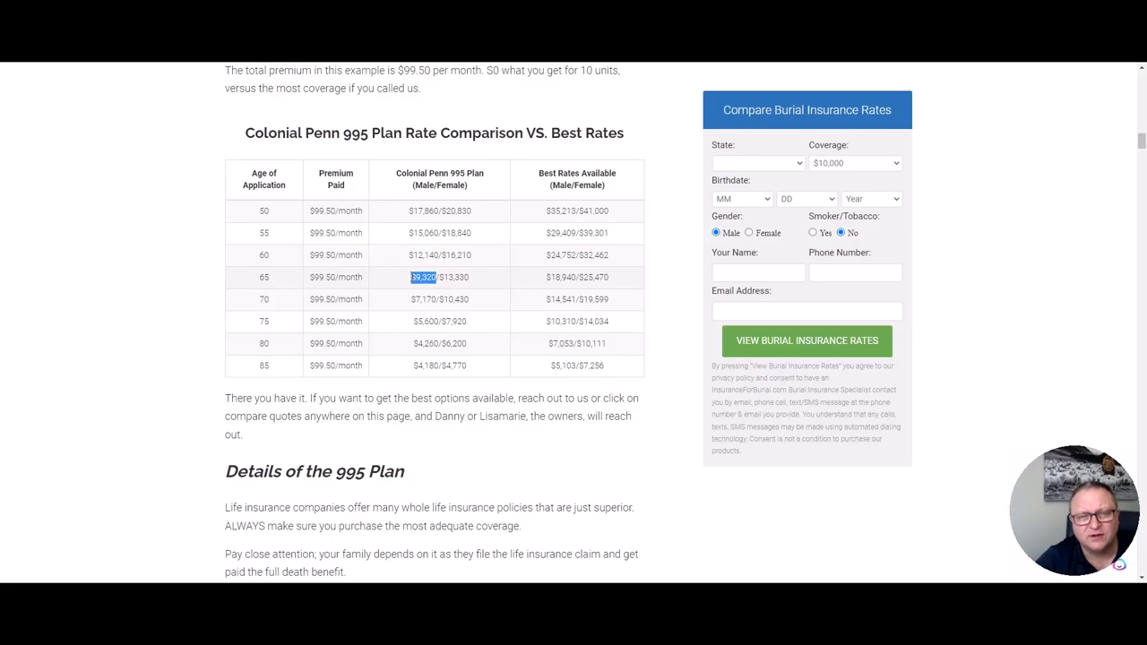
mouse_move(366, 189)
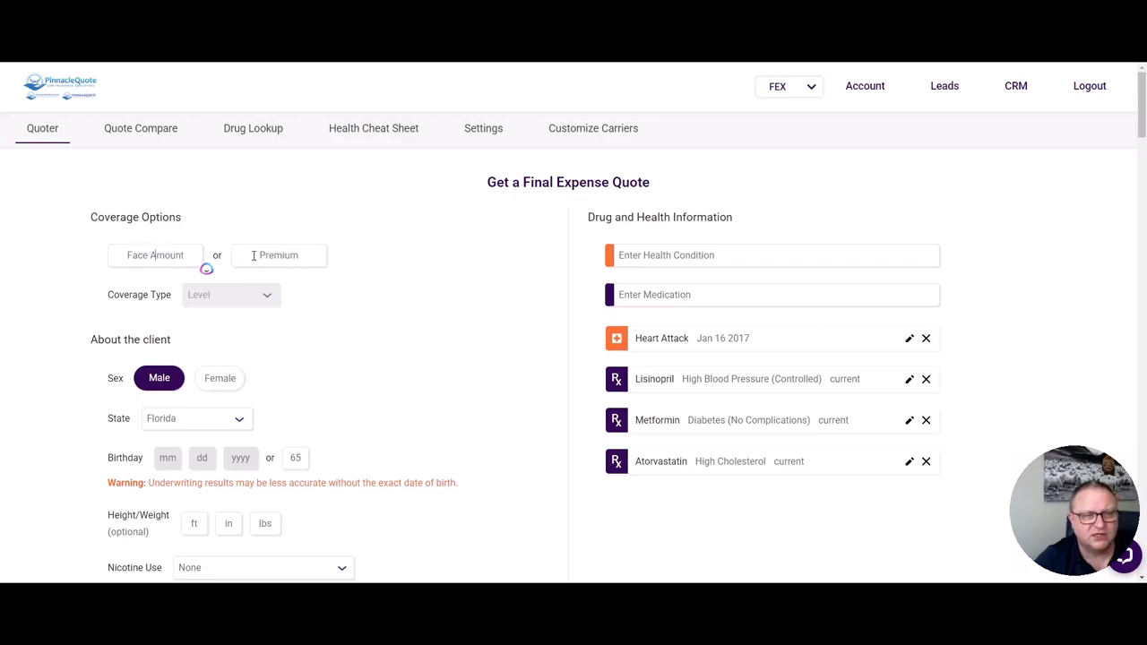
Request quotes for a $99.50 monthly premium for the Florida male client
type("99.50")
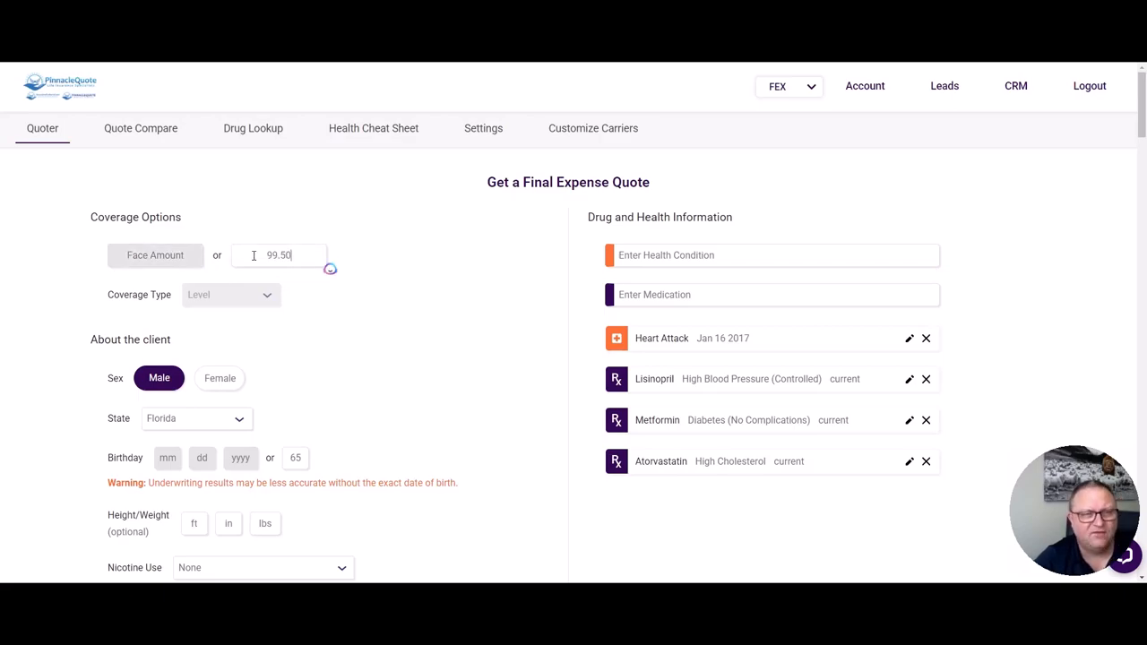
scroll("down", 3)
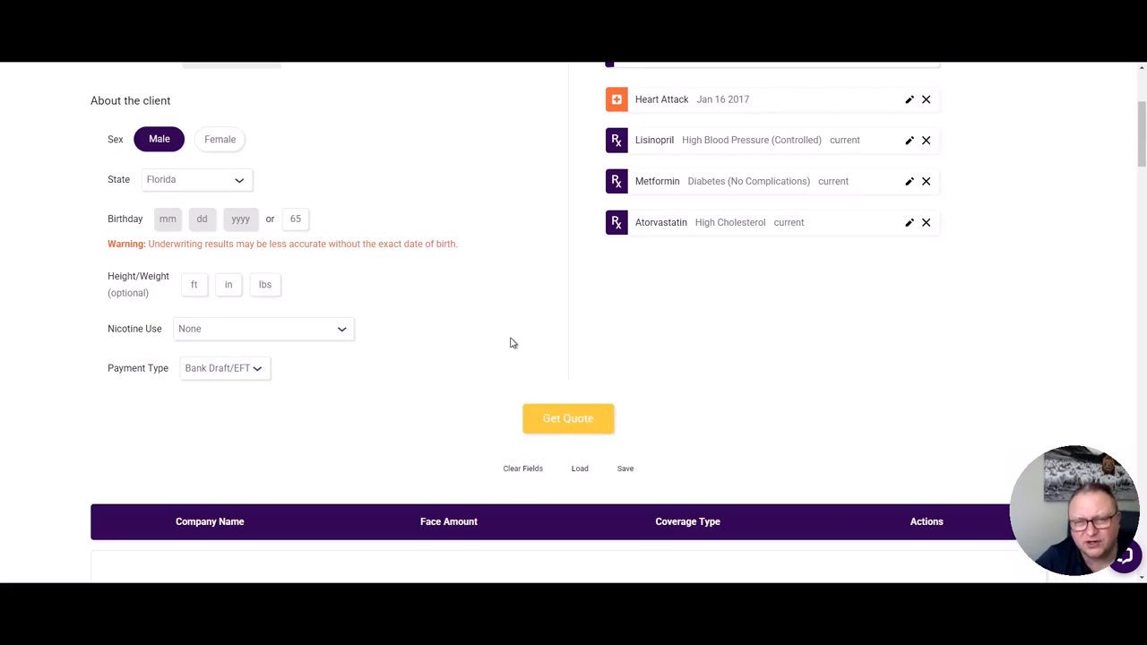
left_click(568, 420)
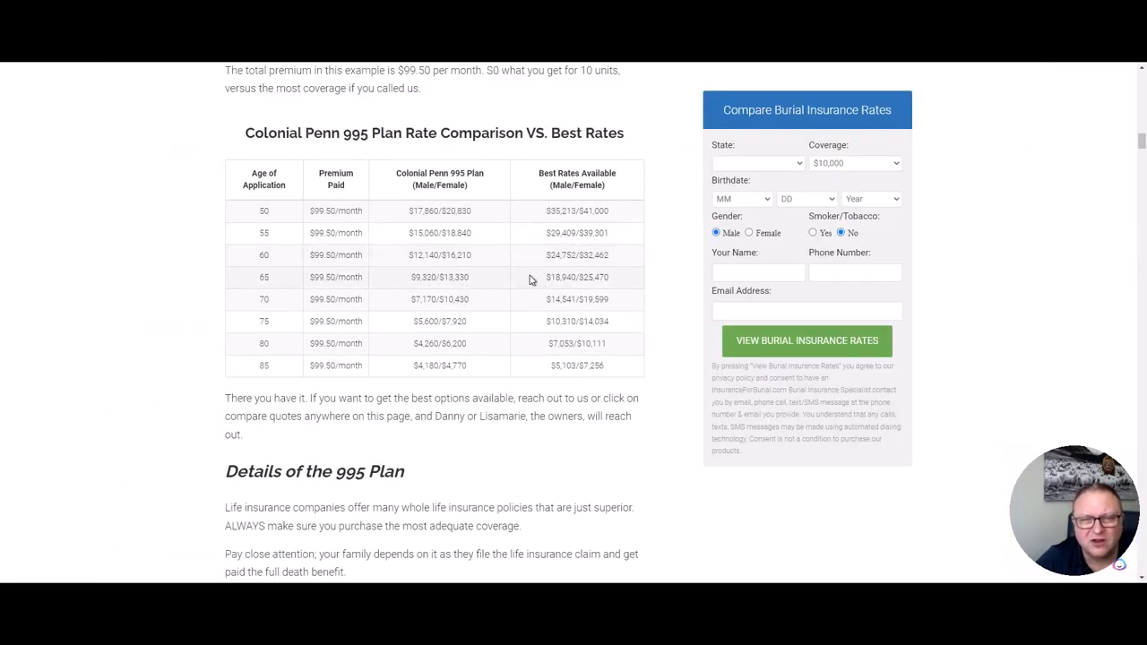
Mark a comparison-table figure, then scroll past the 995 Plan Policy Details to the $9.95 per-unit rate table
double_click(437, 276)
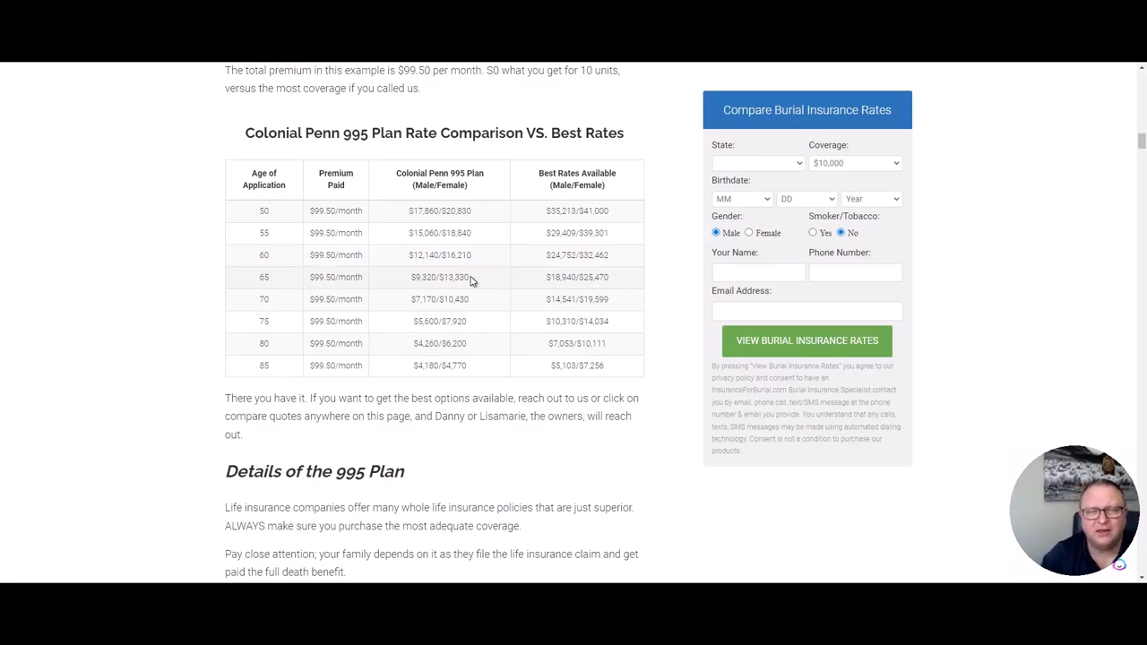
scroll("down", 3)
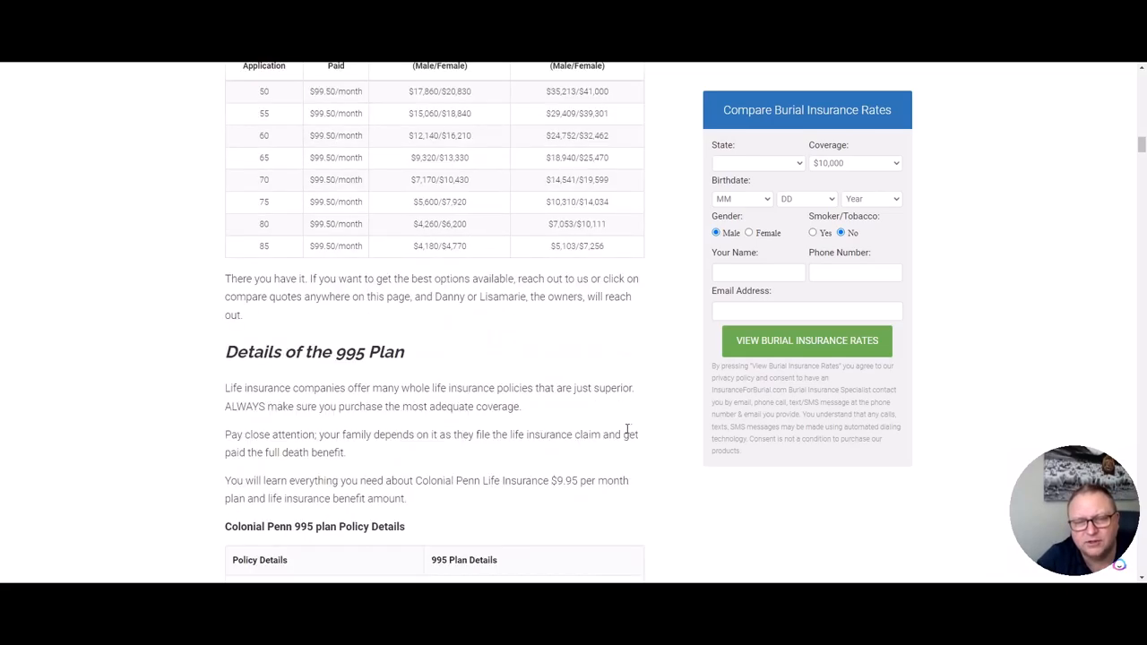
scroll("down", 3)
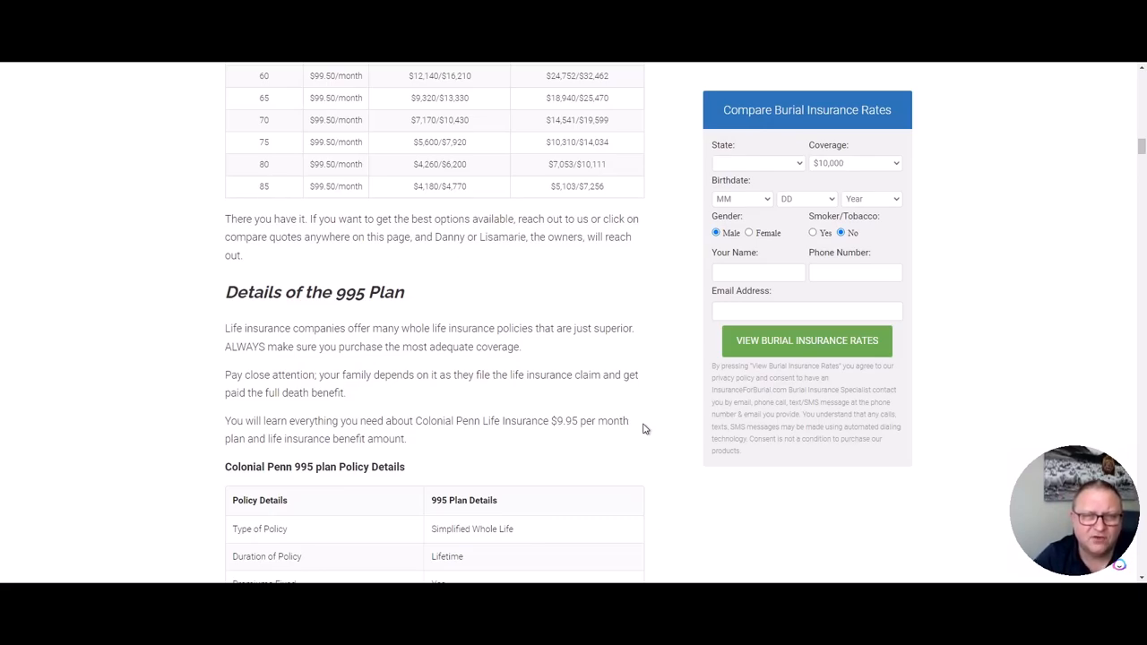
scroll("down", 3)
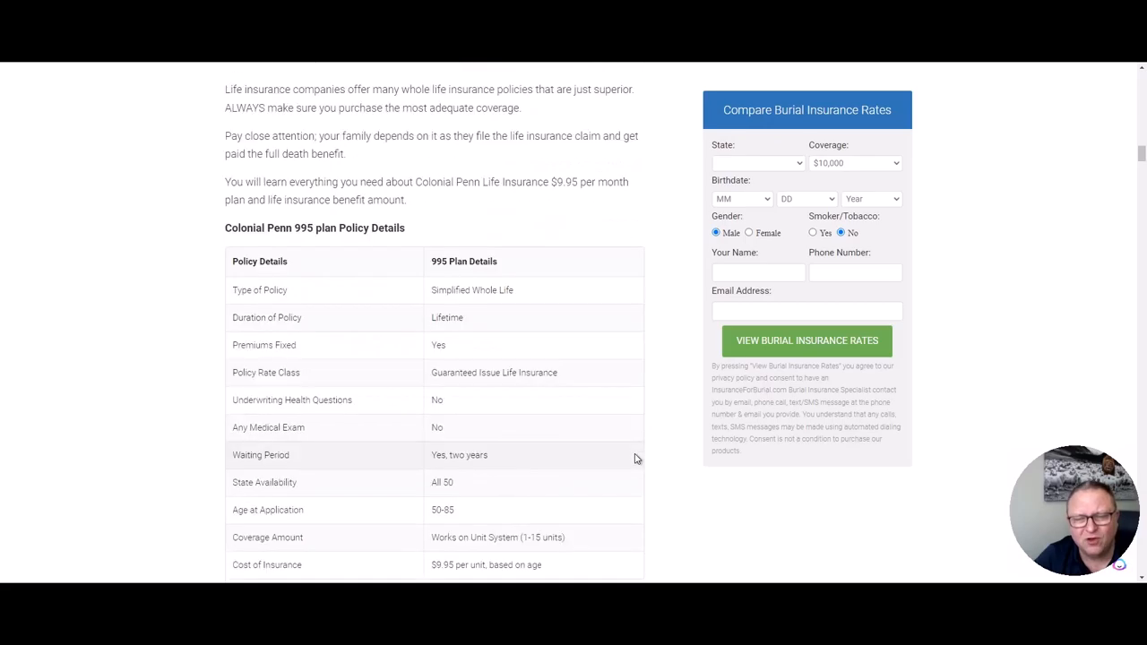
scroll("down", 3)
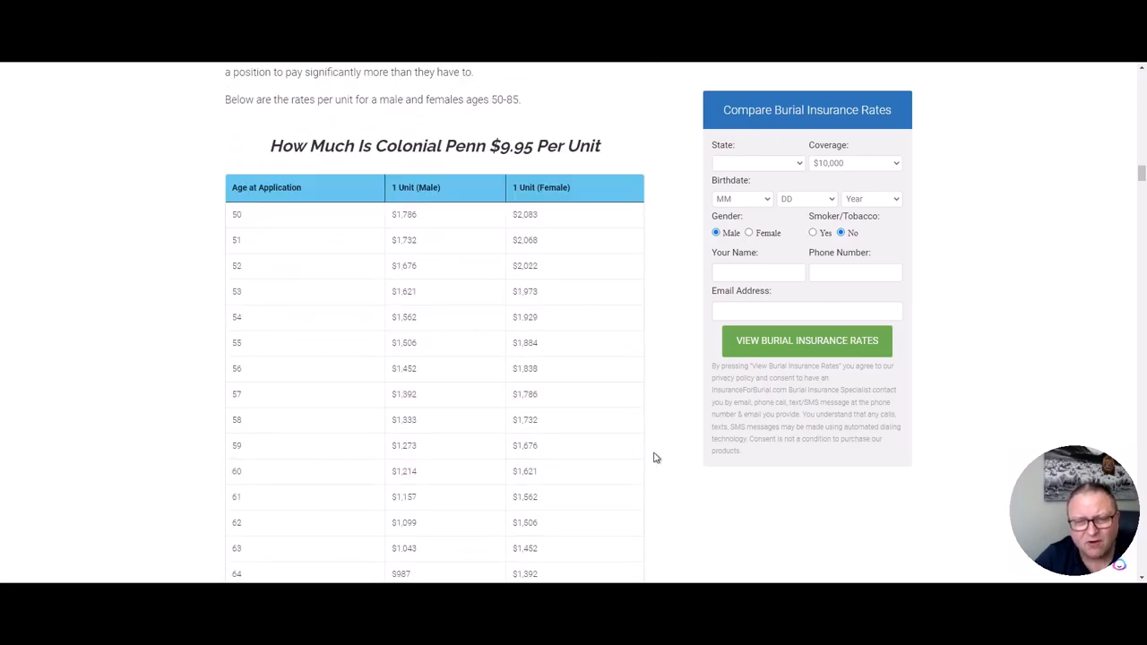
scroll("down", 3)
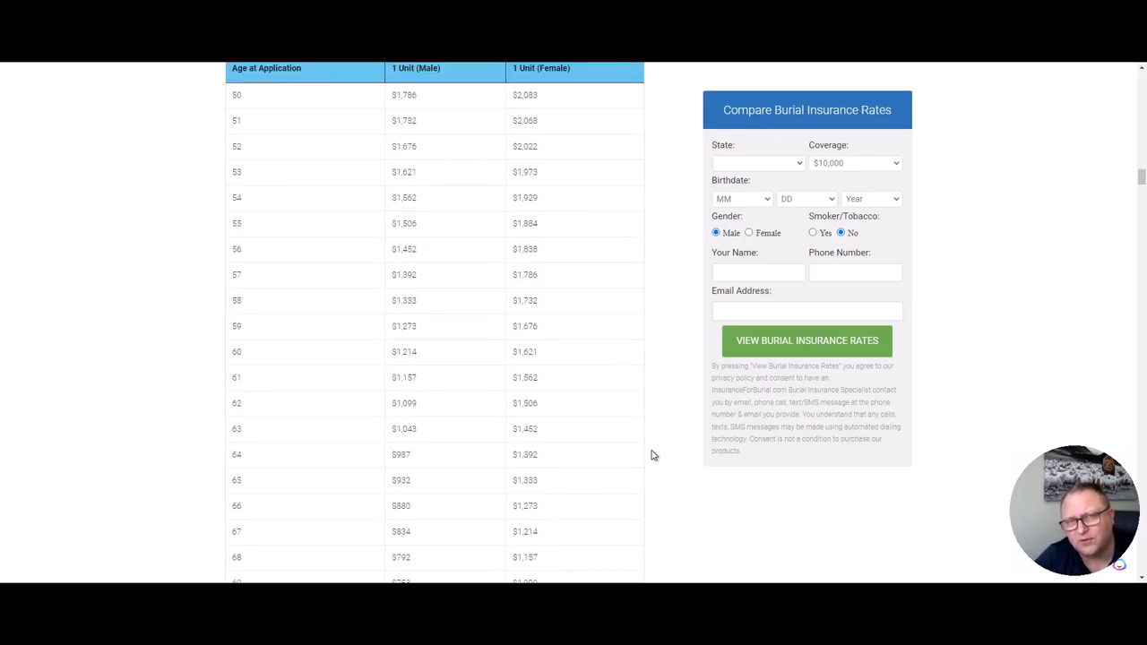
scroll("down", 3)
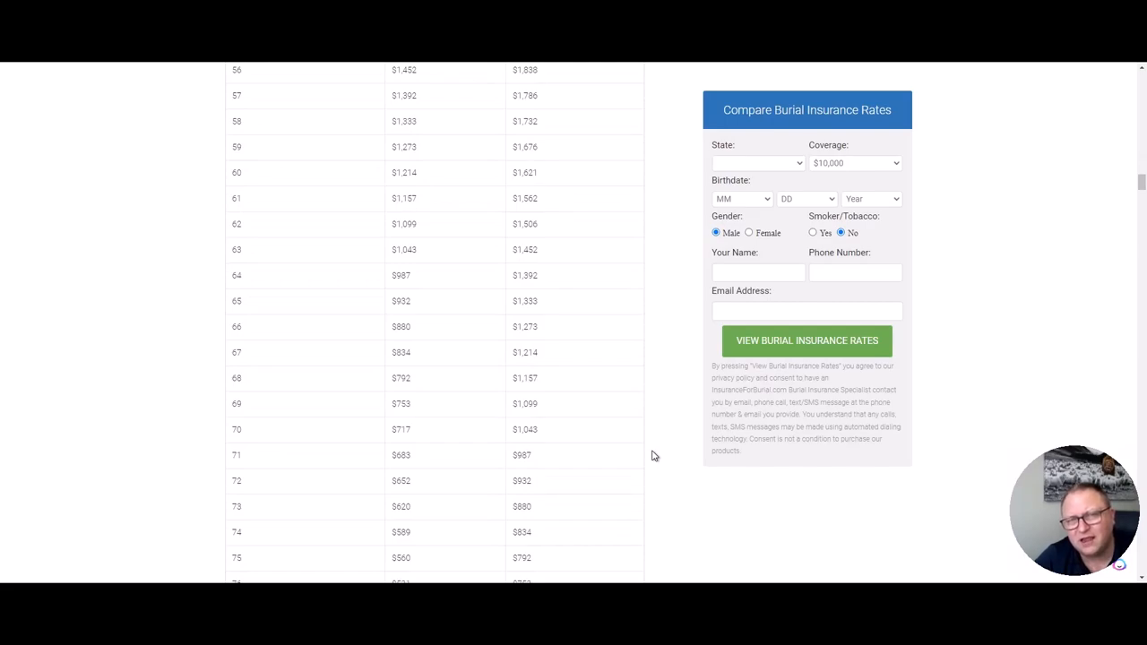